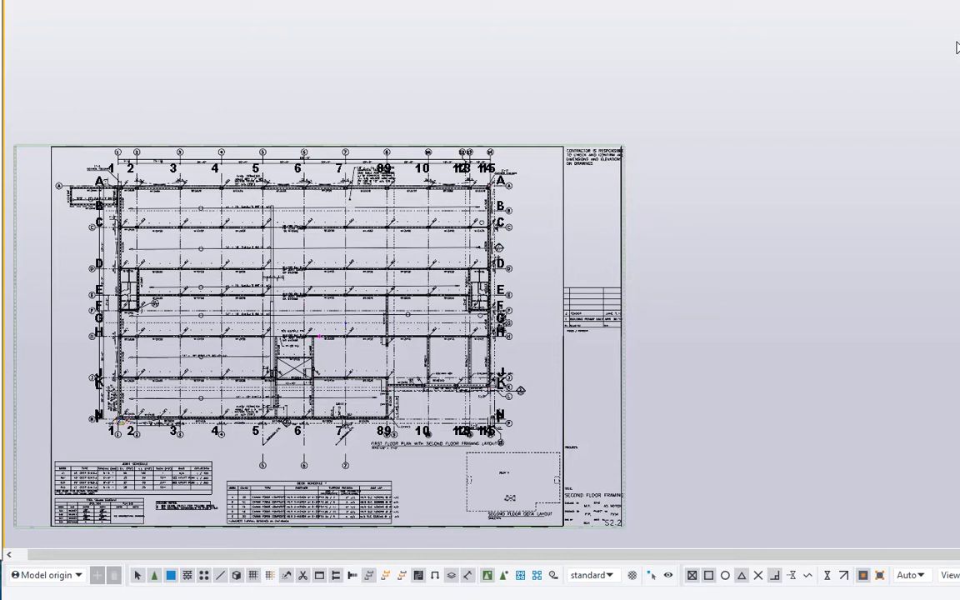
mouse_move(817, 101)
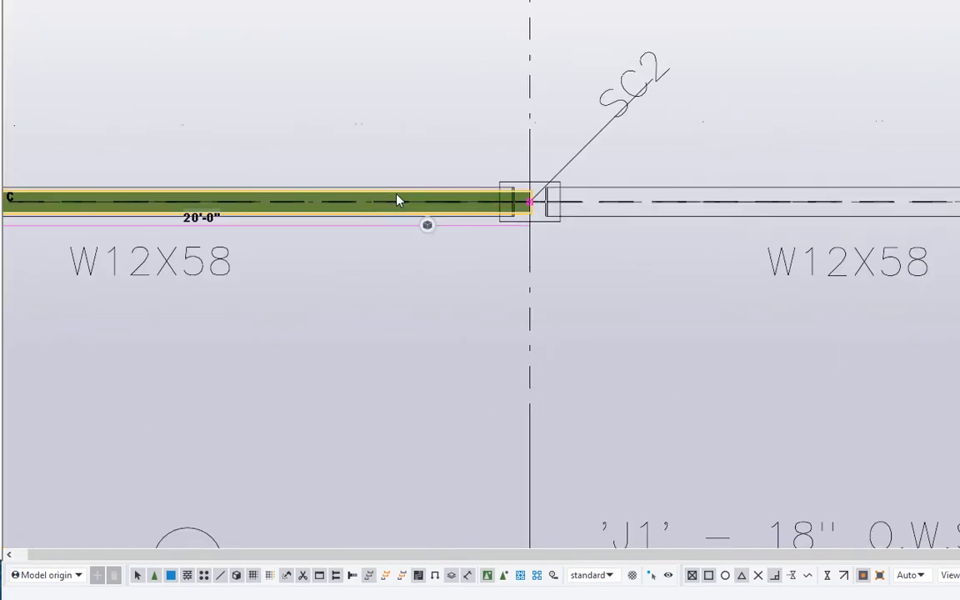
- Maximize the Inquire object report for the reference drawing to read its bounding box, scale and file path
scroll("down", 3)
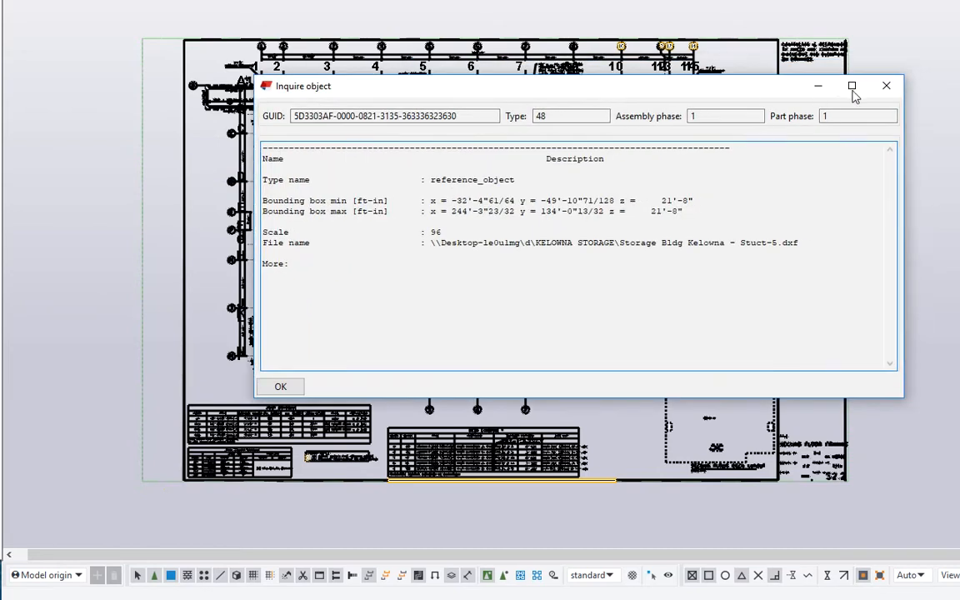
left_click(280, 387)
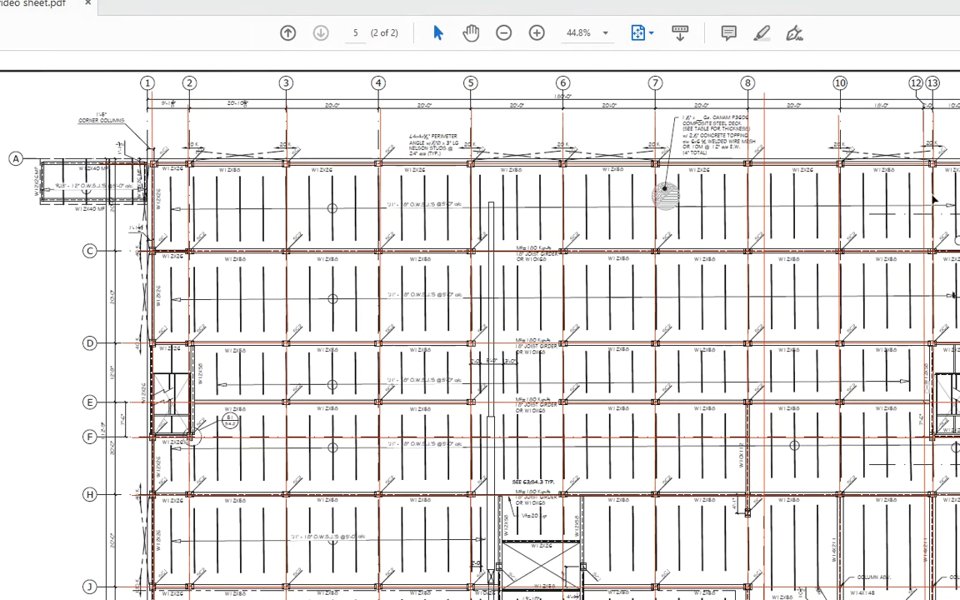
mouse_move(870, 197)
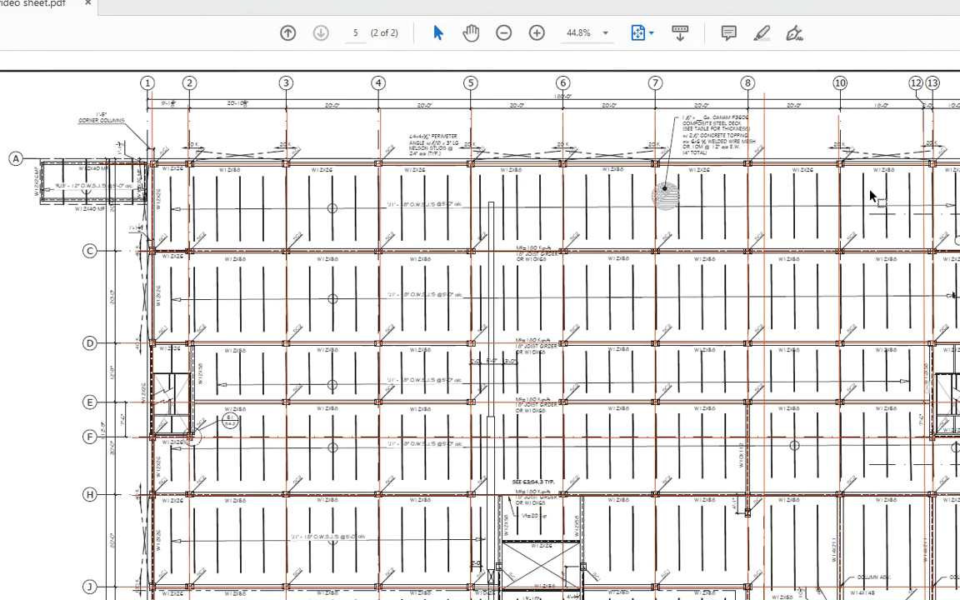
mouse_move(870, 197)
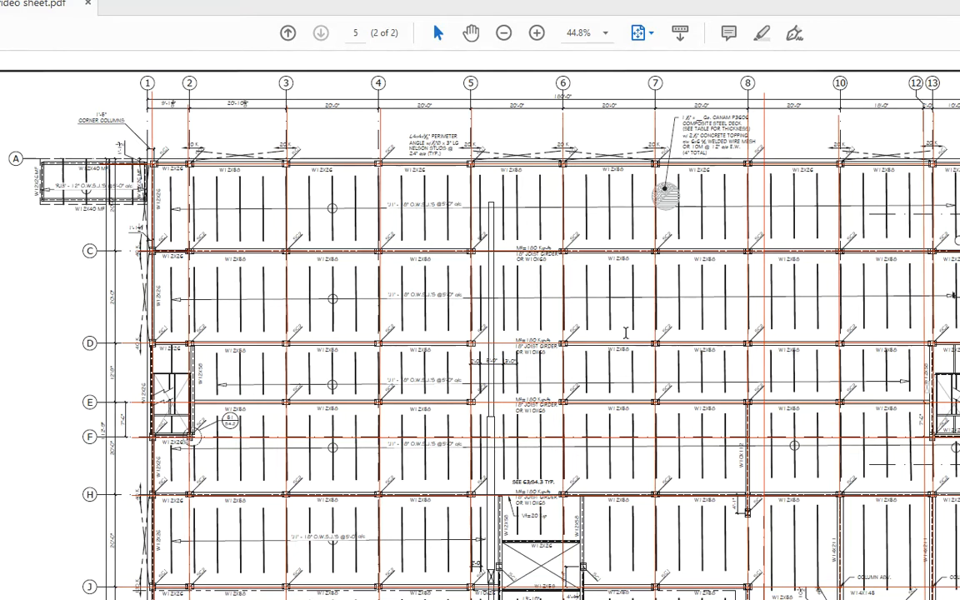
mouse_move(653, 327)
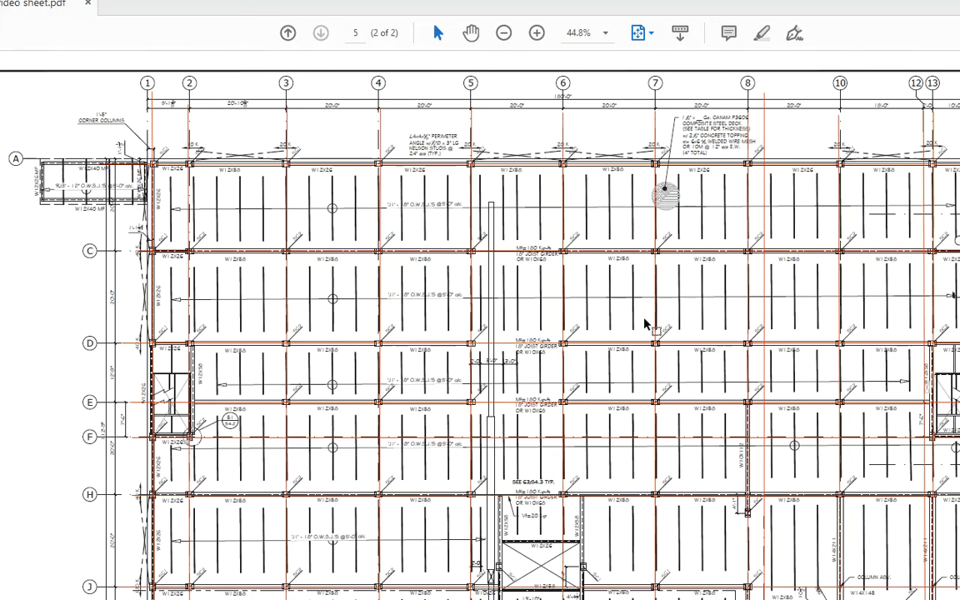
mouse_move(742, 315)
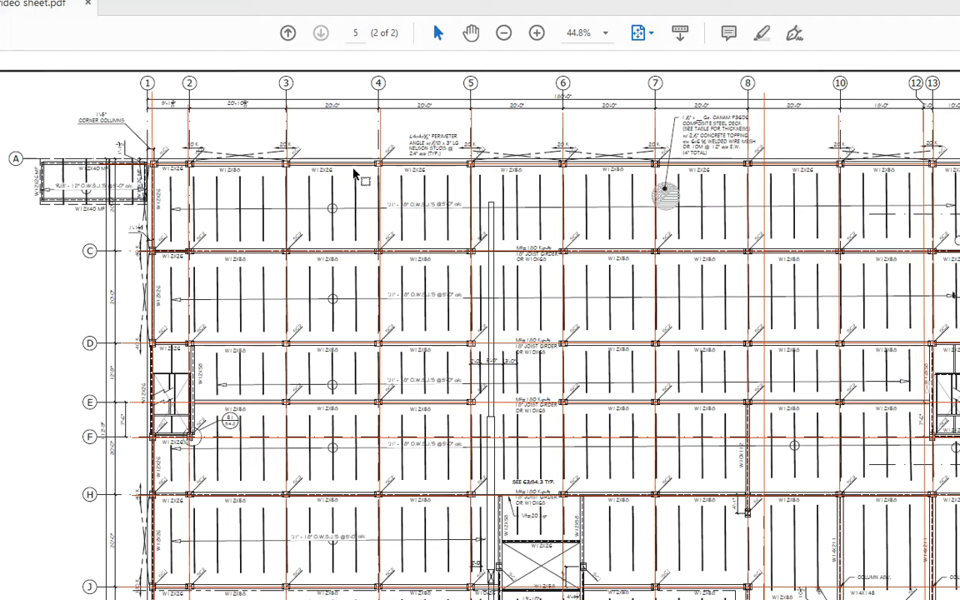
mouse_move(152, 120)
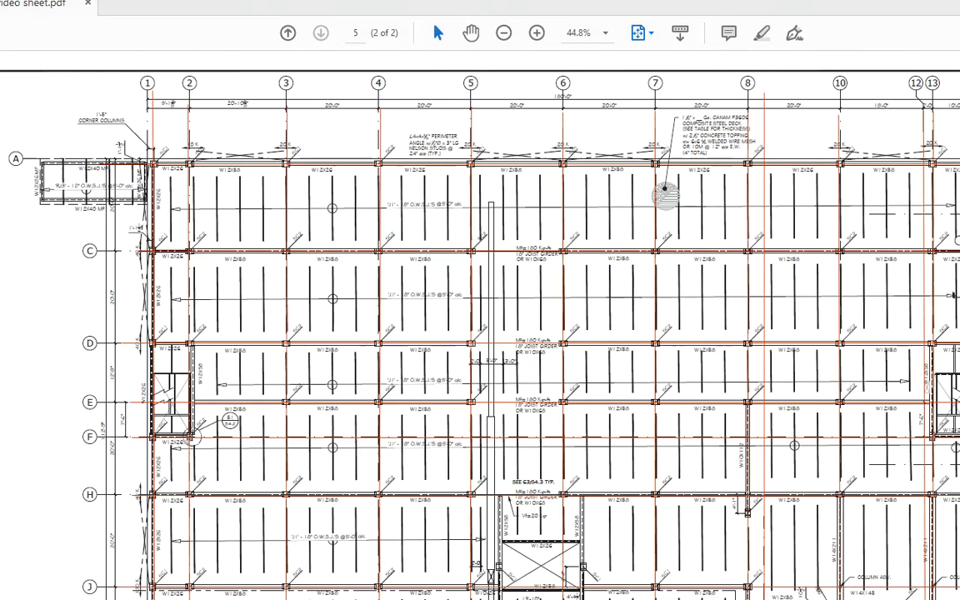
- Go back to the page holding the Scan and Create Report form button
left_click(286, 34)
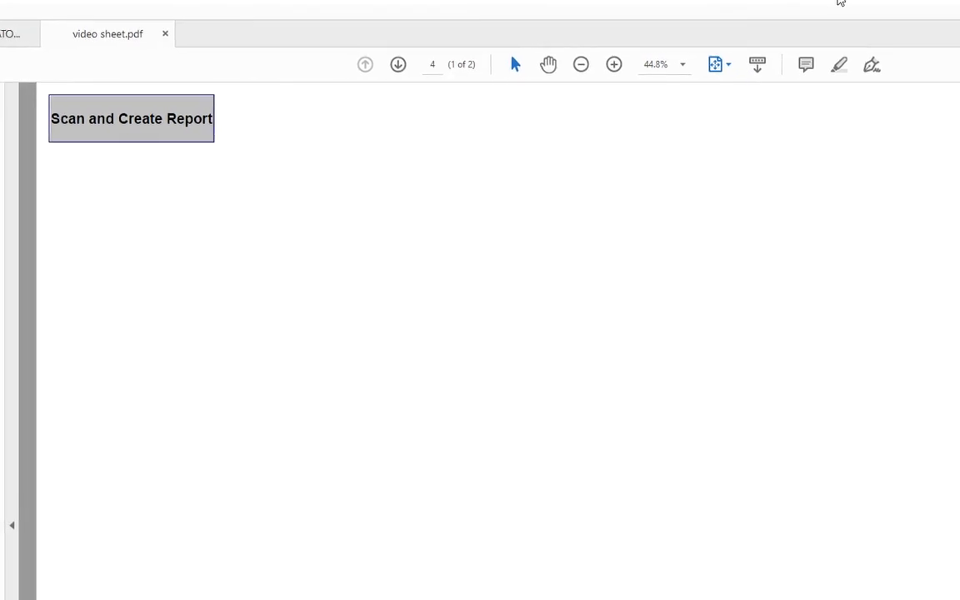
mouse_move(441, 230)
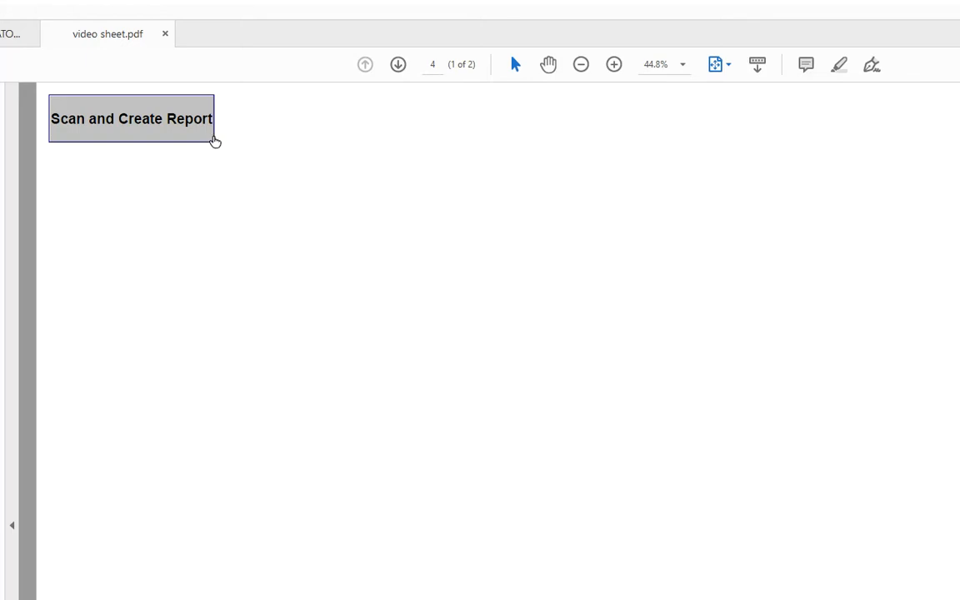
mouse_move(125, 115)
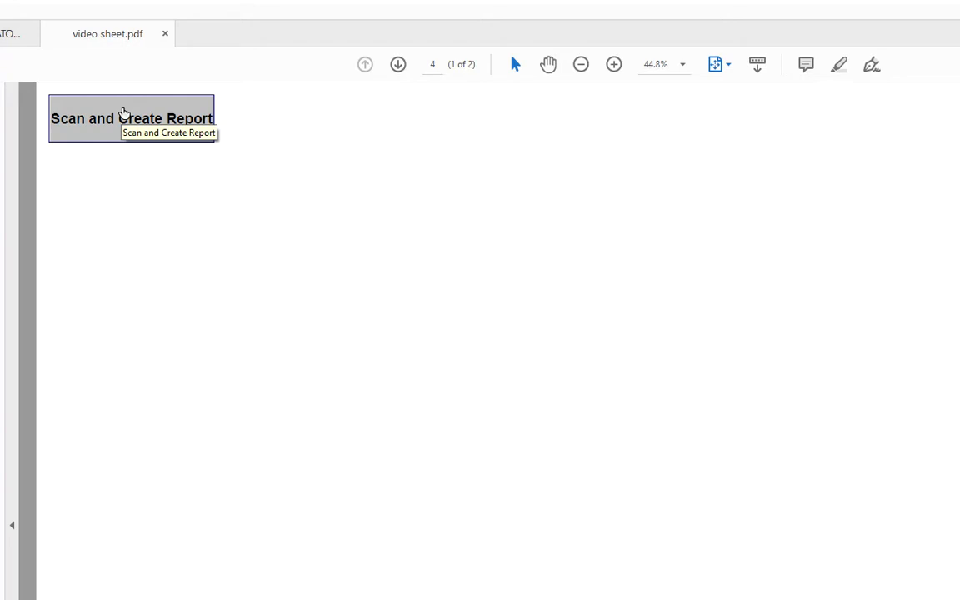
- Run Scan and Create Report, accepting the patience warning and the report-created confirmation
left_click(130, 118)
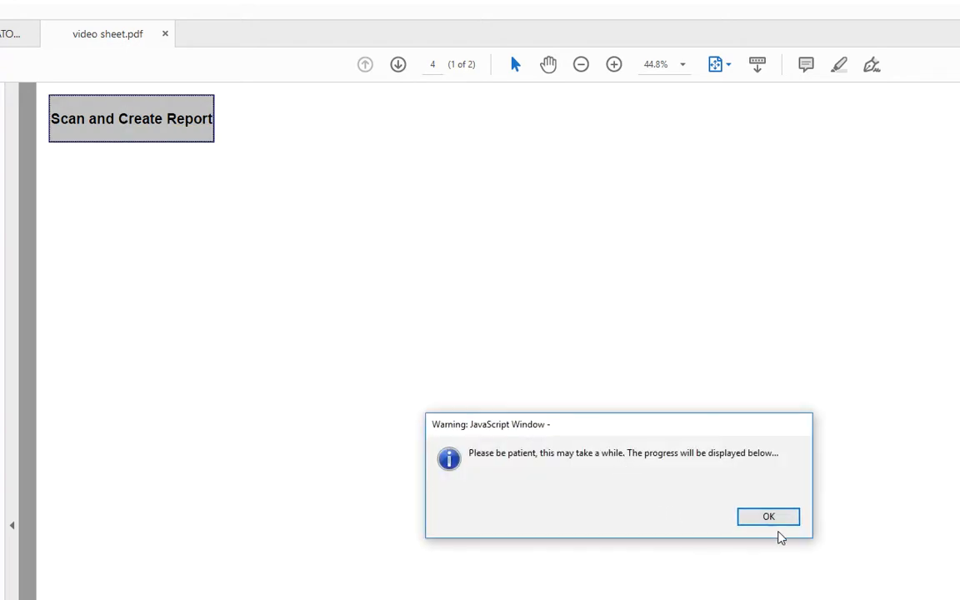
left_click(767, 517)
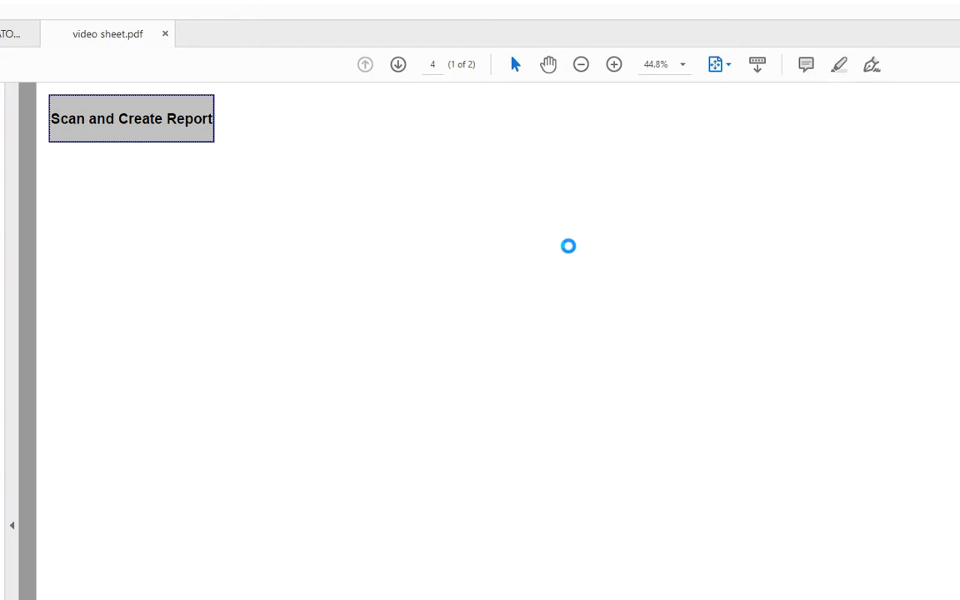
left_click(130, 118)
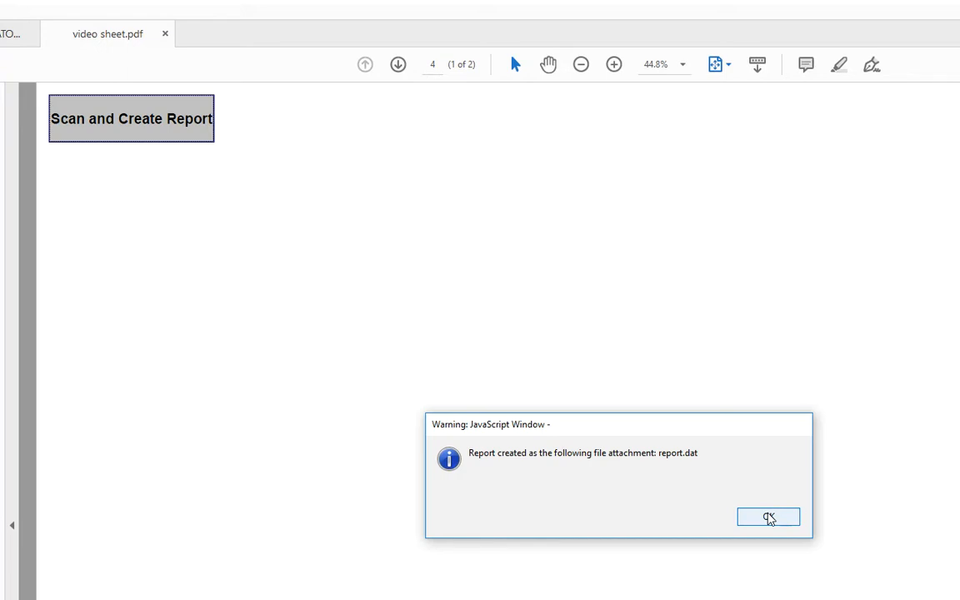
left_click(768, 516)
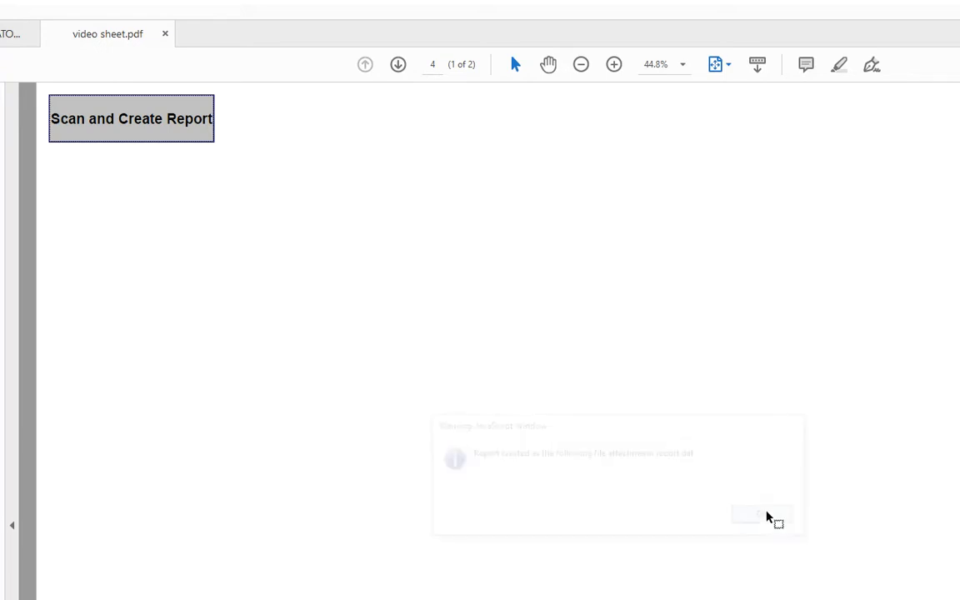
left_click(753, 513)
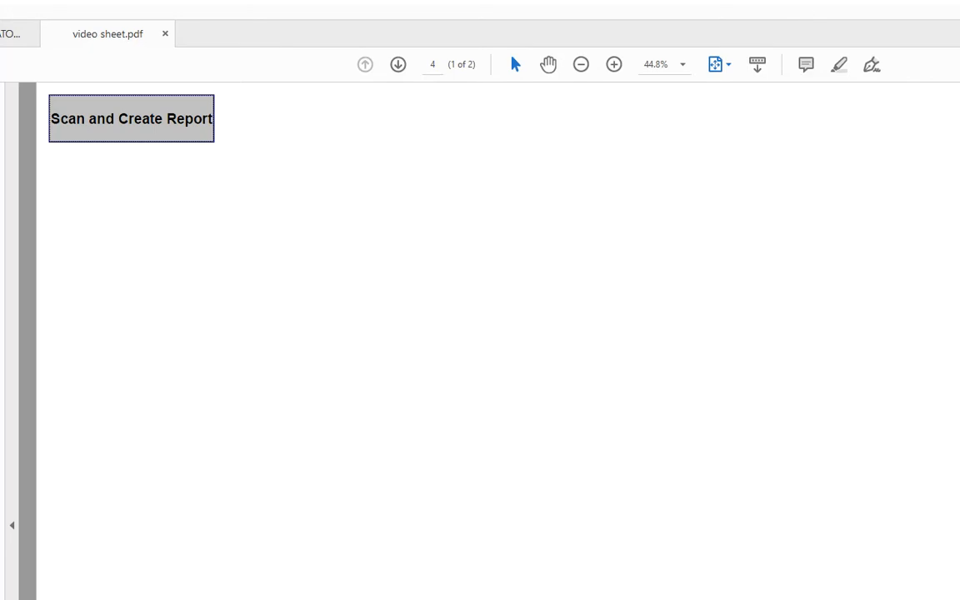
- Show the PDF's attachments list and select the new report.dat file
left_click(43, 192)
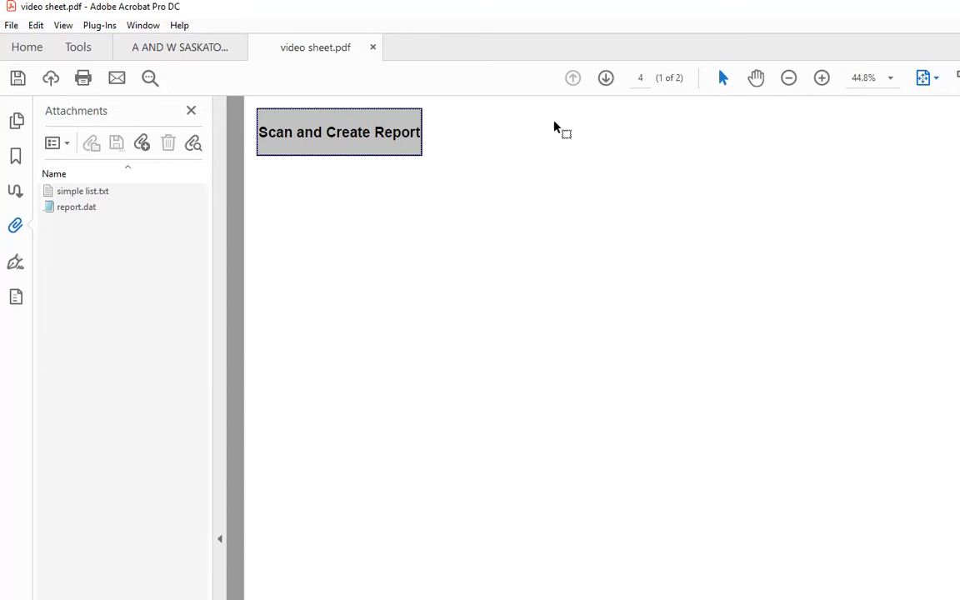
mouse_move(73, 206)
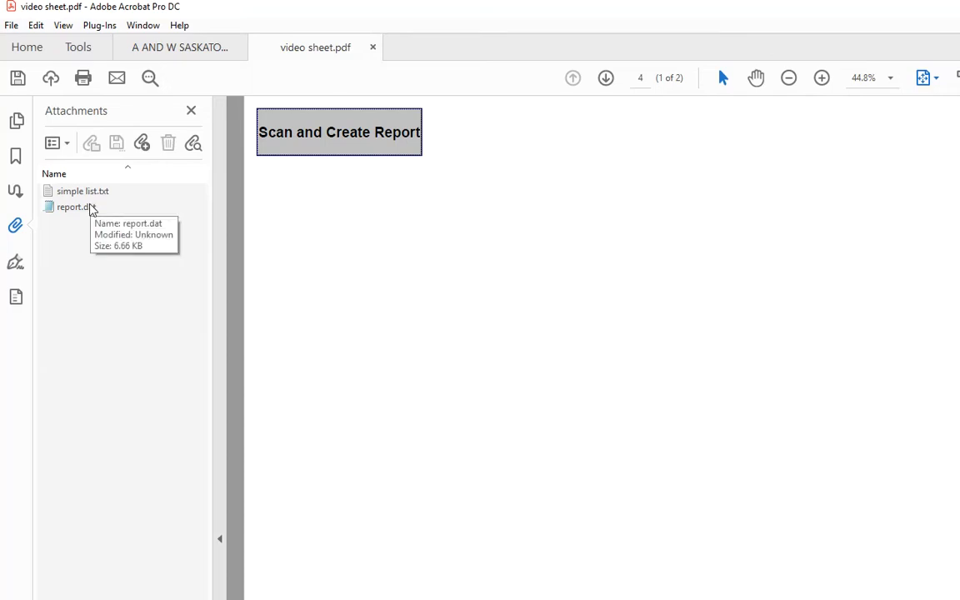
left_click(73, 206)
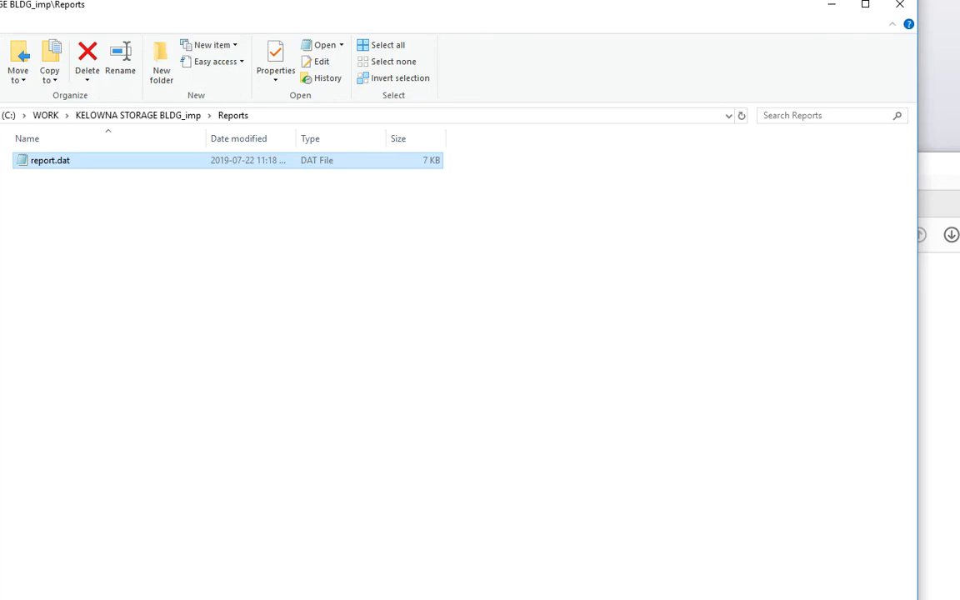
double_click(50, 160)
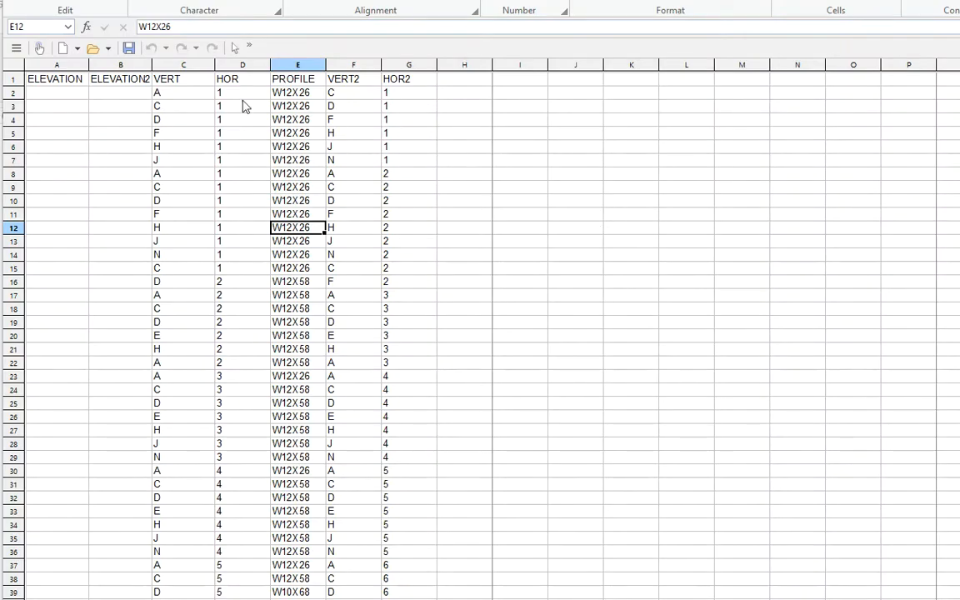
mouse_move(176, 98)
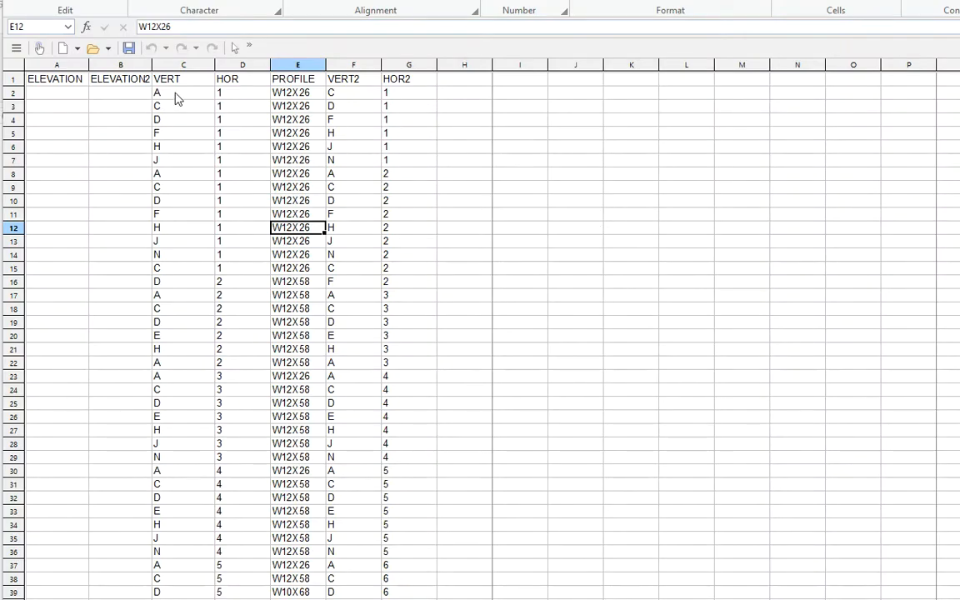
left_click(183, 94)
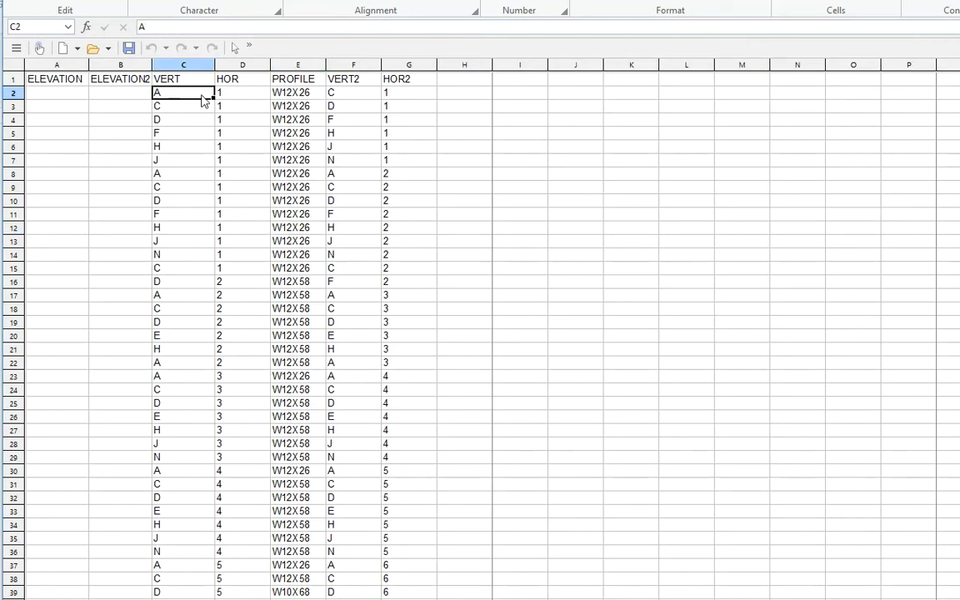
mouse_move(387, 97)
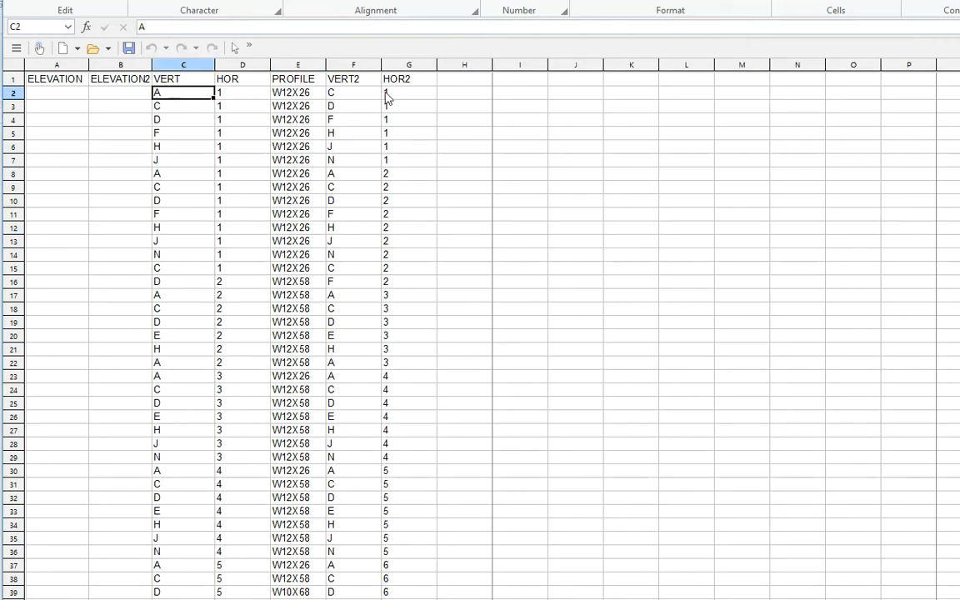
mouse_move(320, 100)
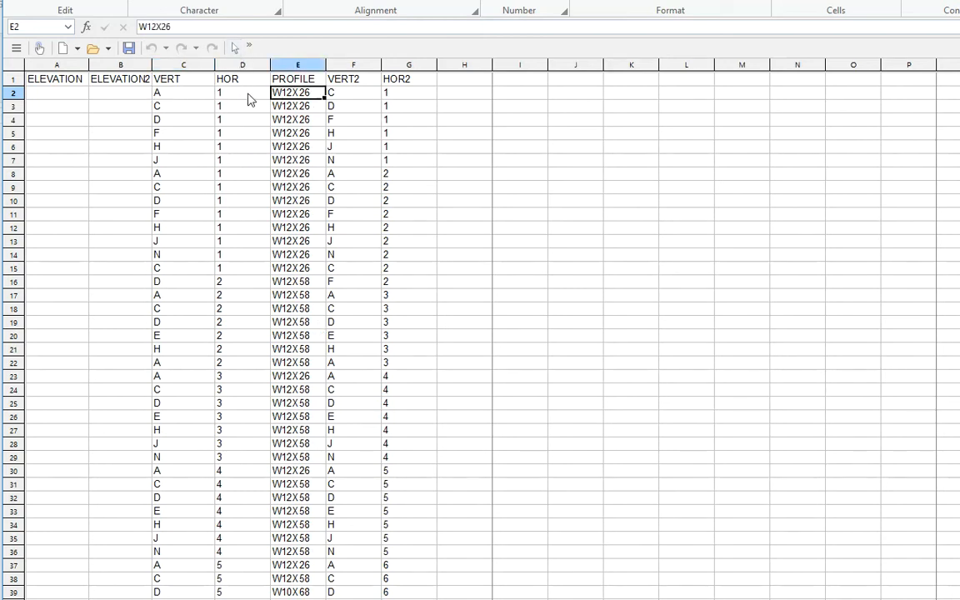
mouse_move(259, 91)
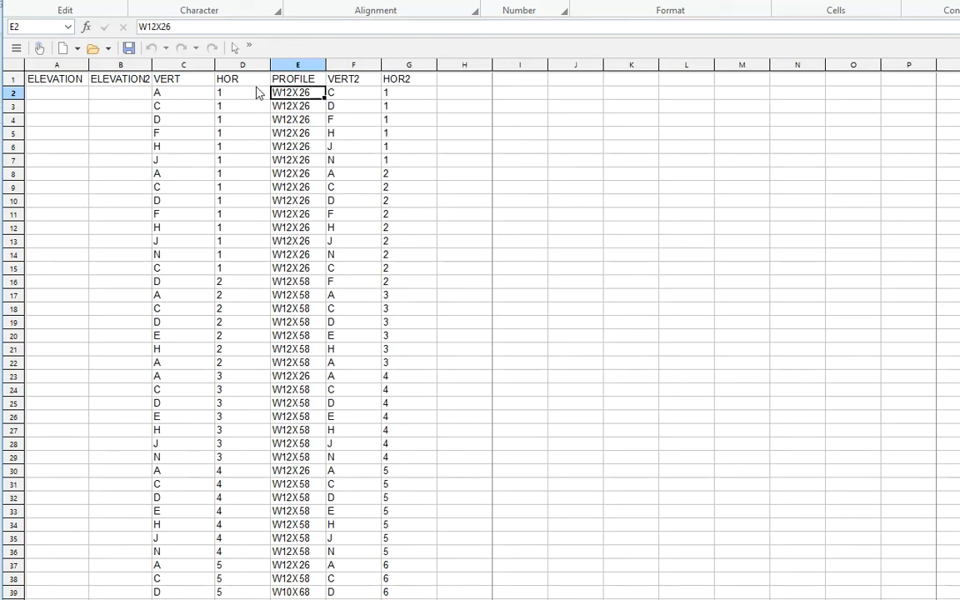
left_click(241, 78)
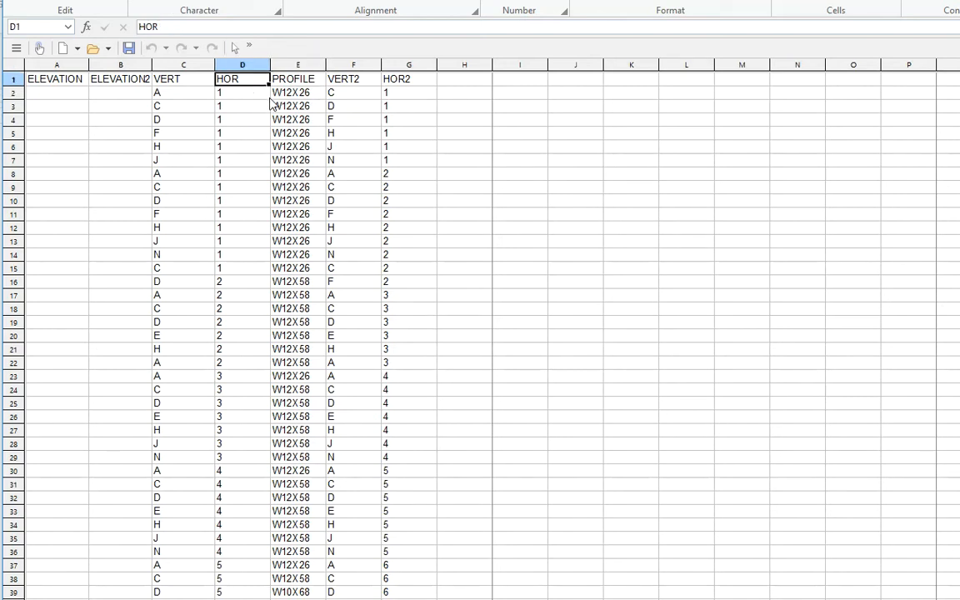
left_click(244, 92)
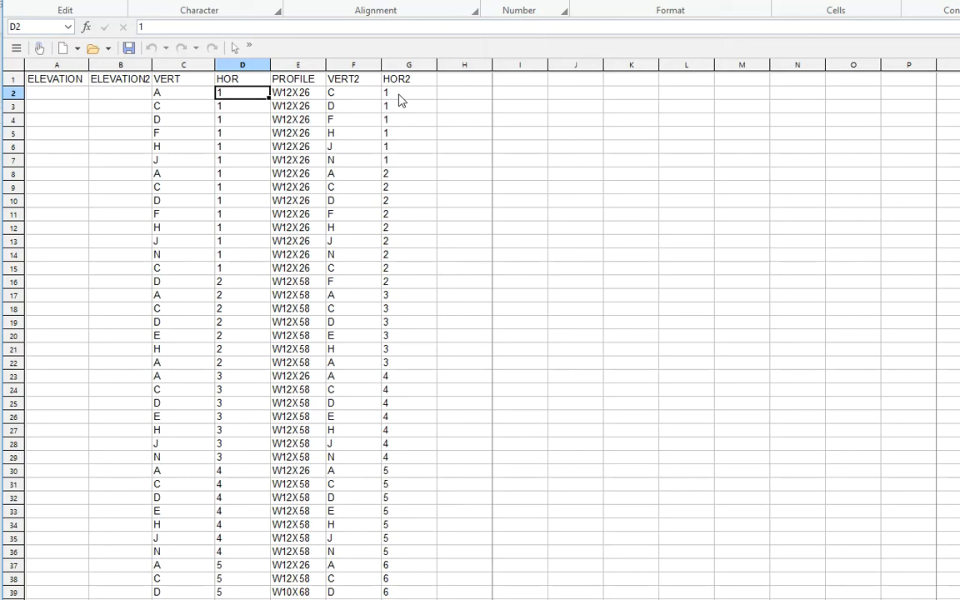
left_click(409, 91)
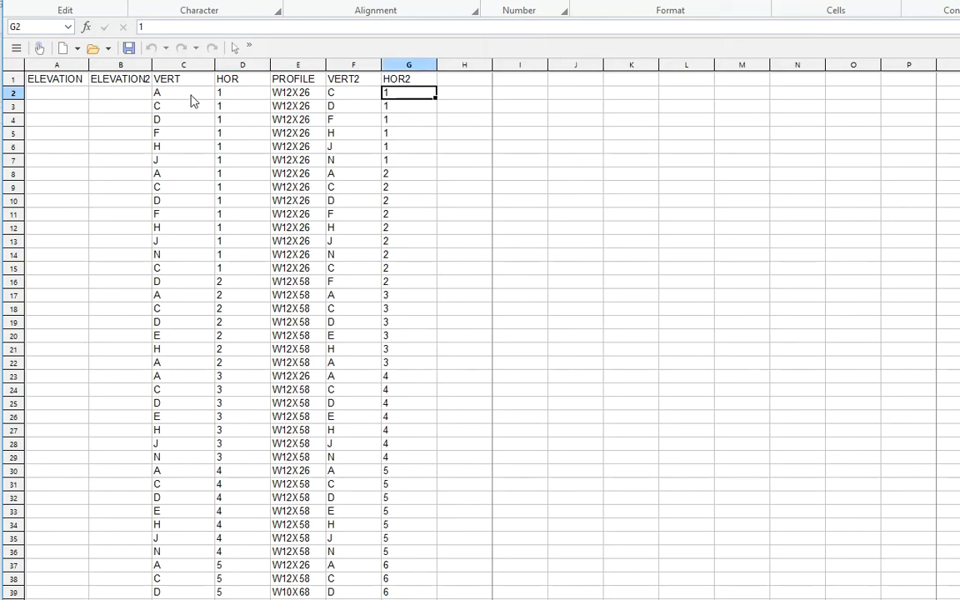
mouse_move(204, 176)
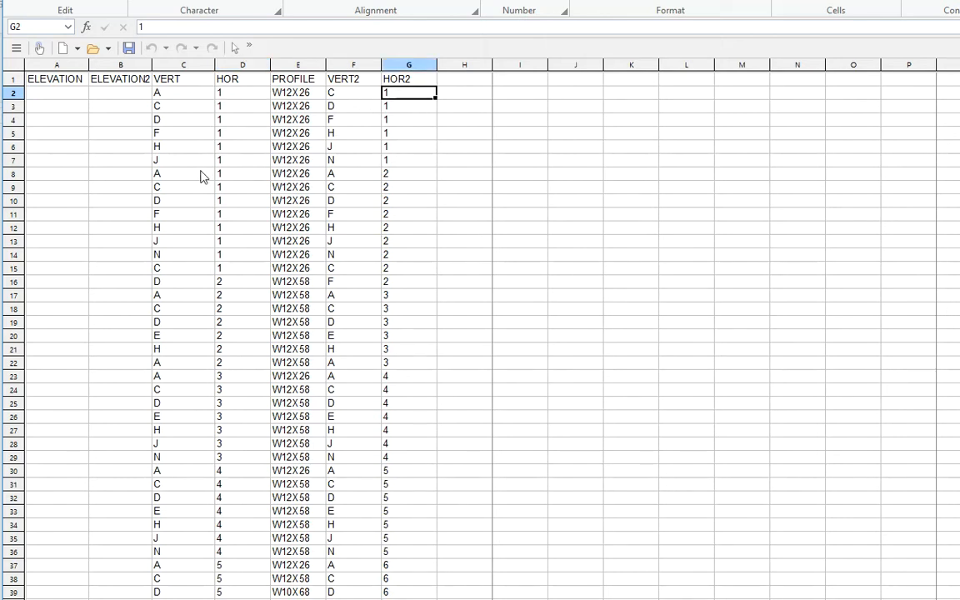
left_click(296, 295)
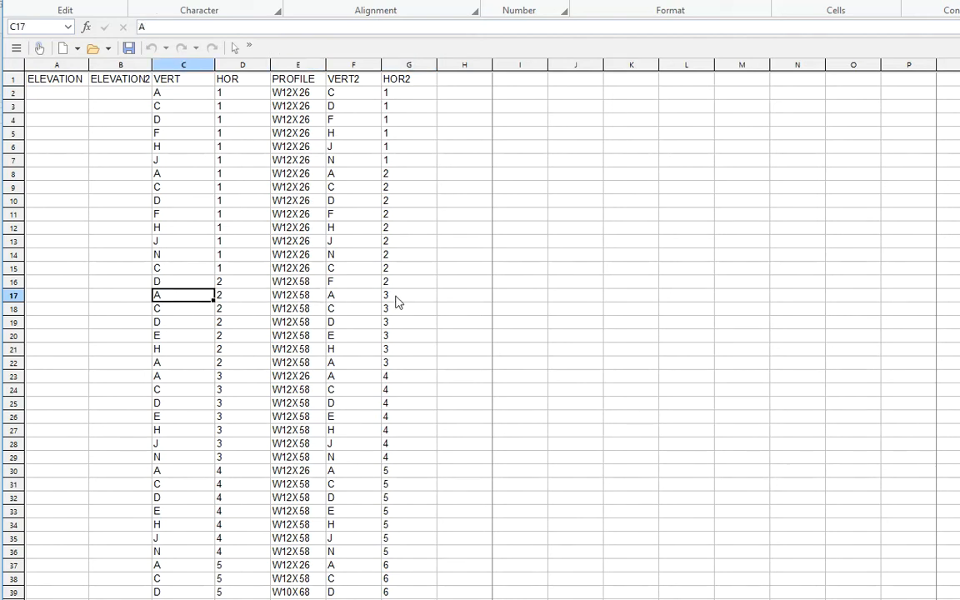
scroll("down", 3)
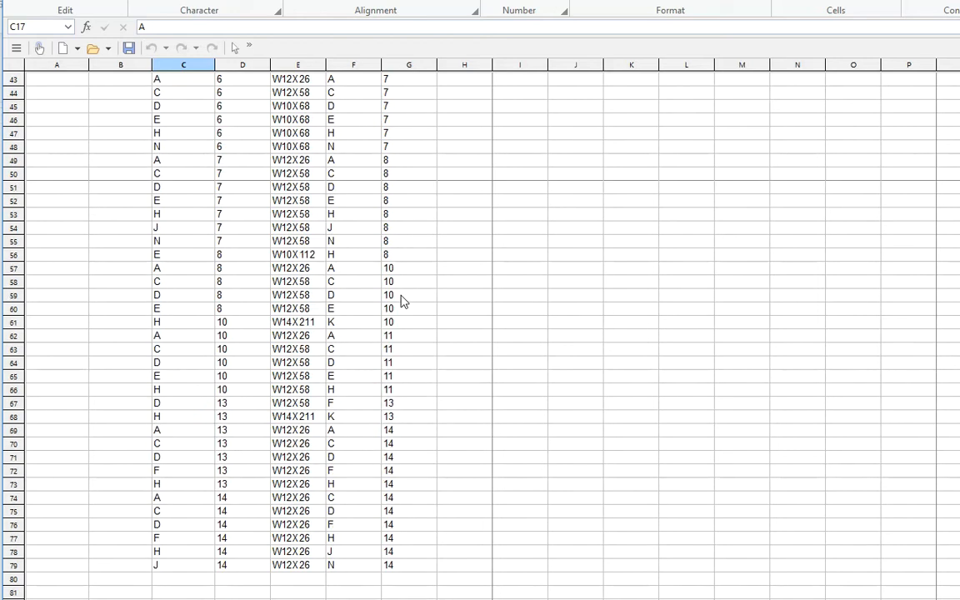
scroll("down", 3)
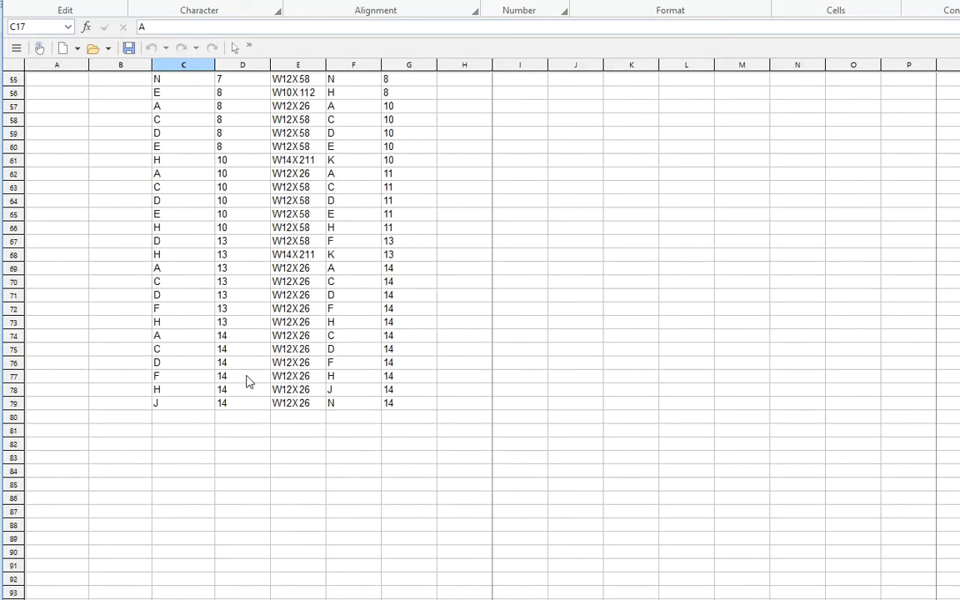
scroll("down", 3)
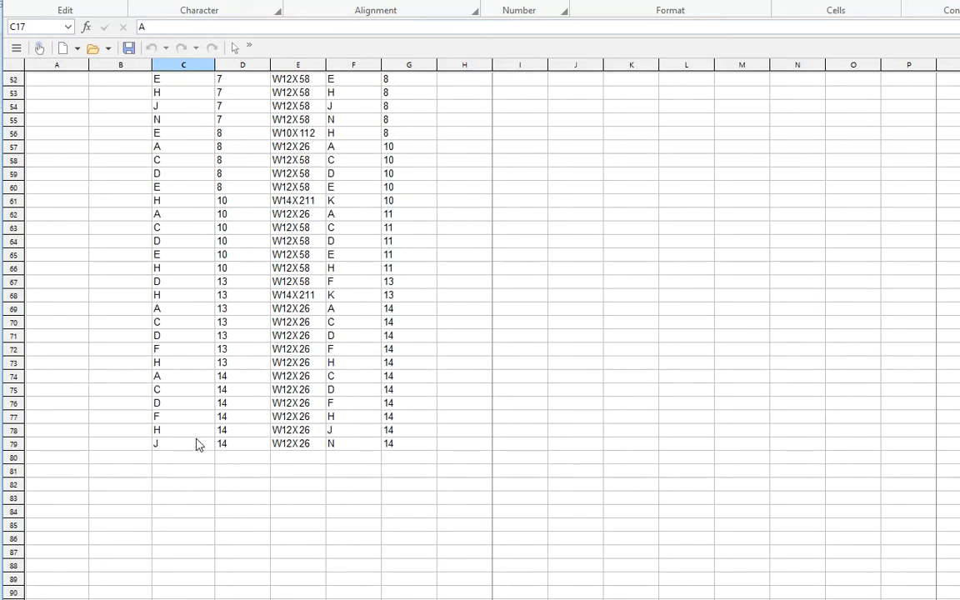
left_click(183, 443)
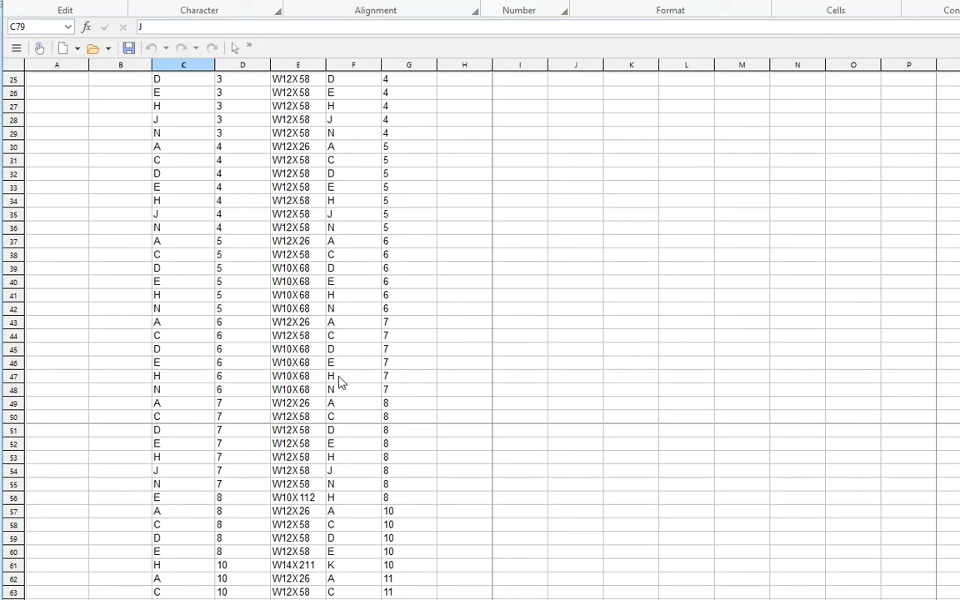
mouse_move(414, 338)
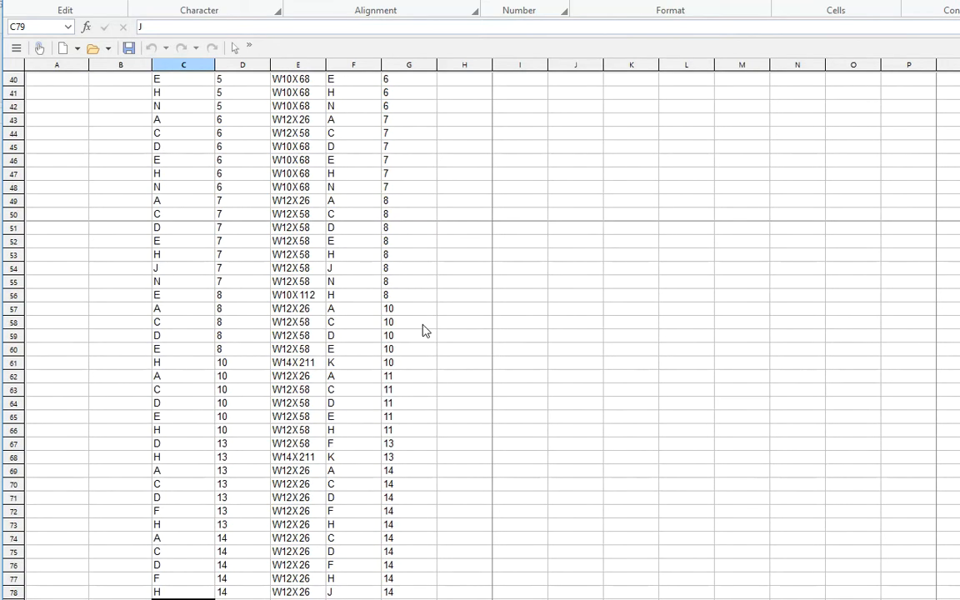
scroll("down", 3)
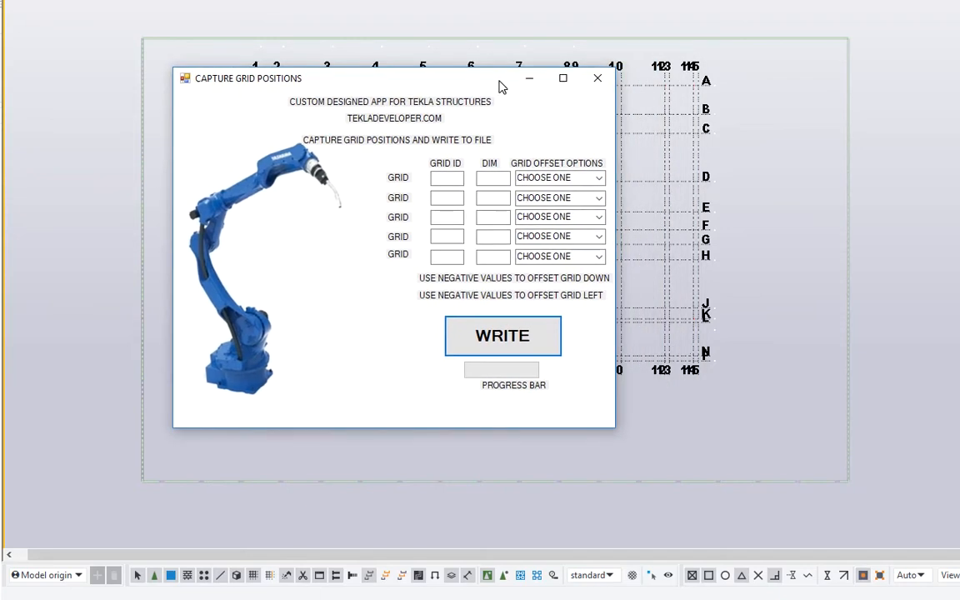
mouse_move(653, 160)
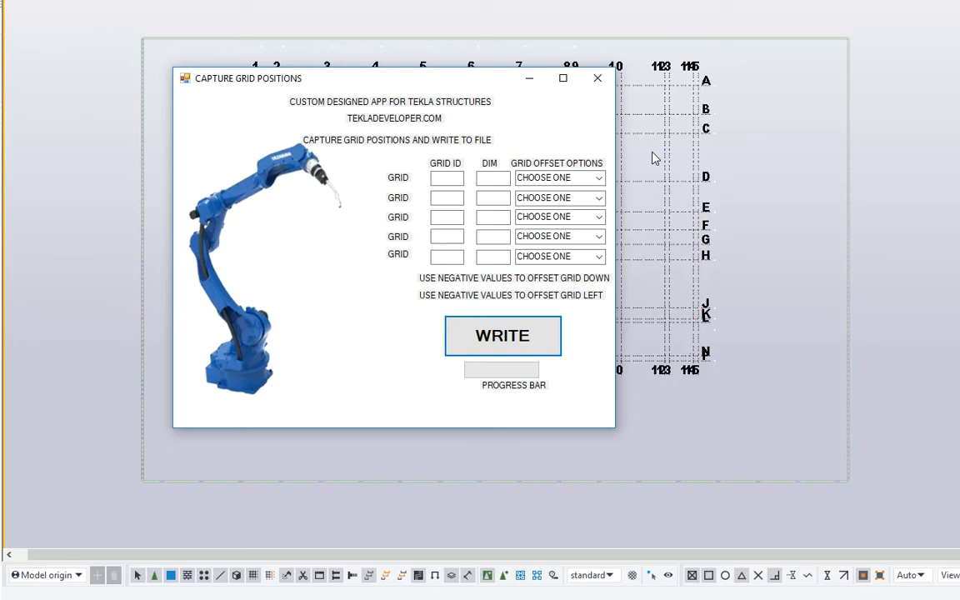
mouse_move(198, 487)
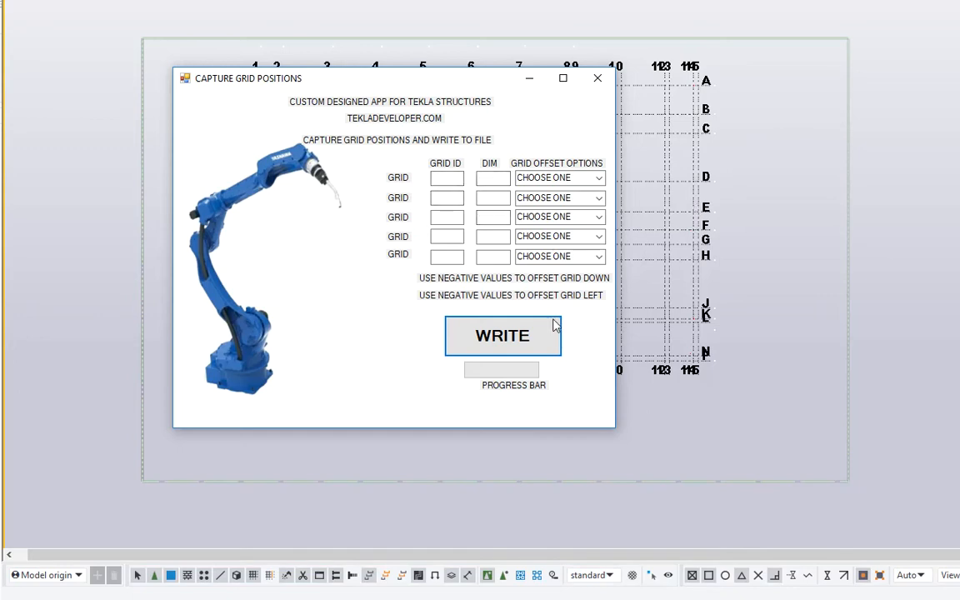
mouse_move(700, 175)
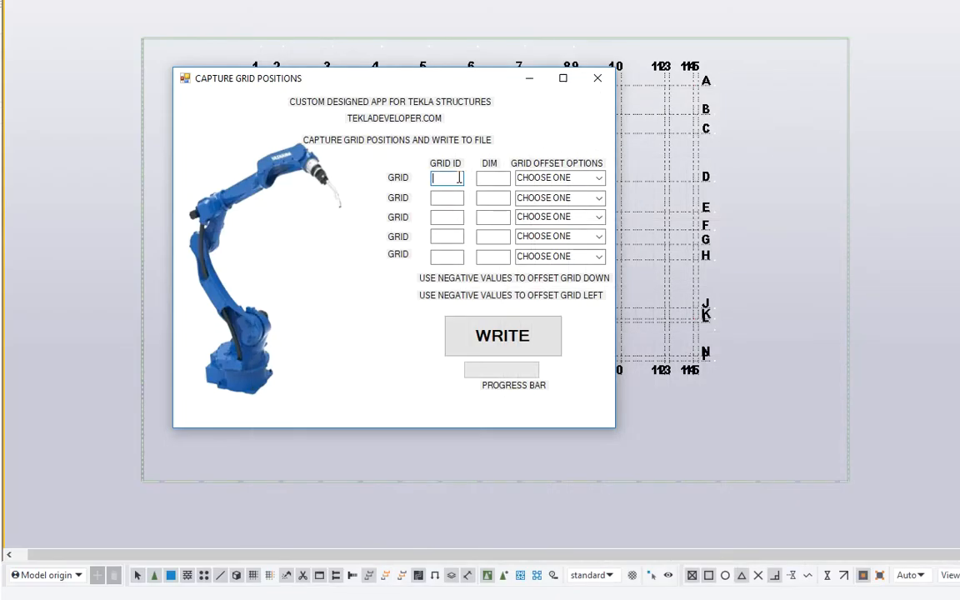
- Enter grid A with offset 13.5 and grid N with offset -13.5 in Capture Grid Positions
type("A")
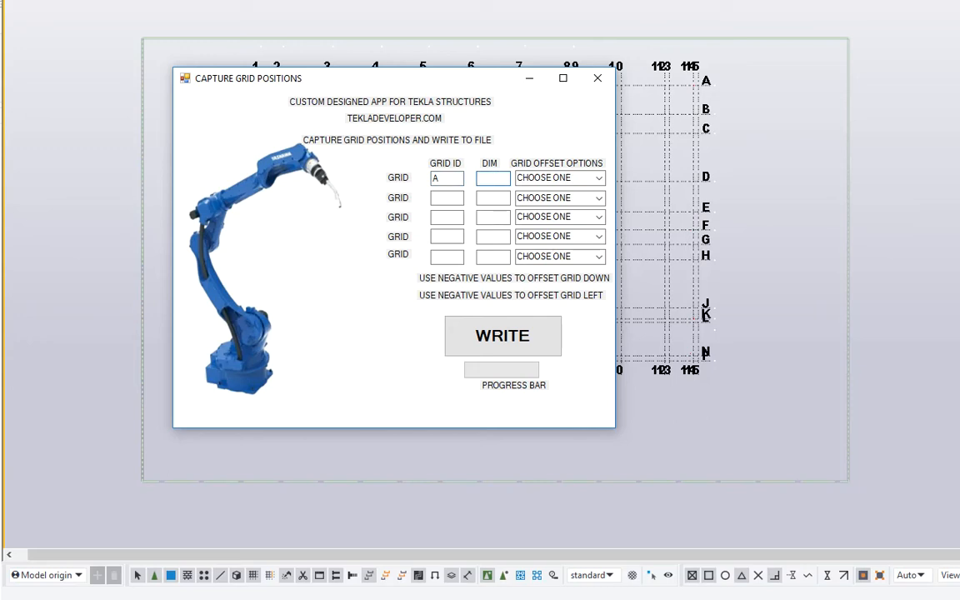
type("13.5")
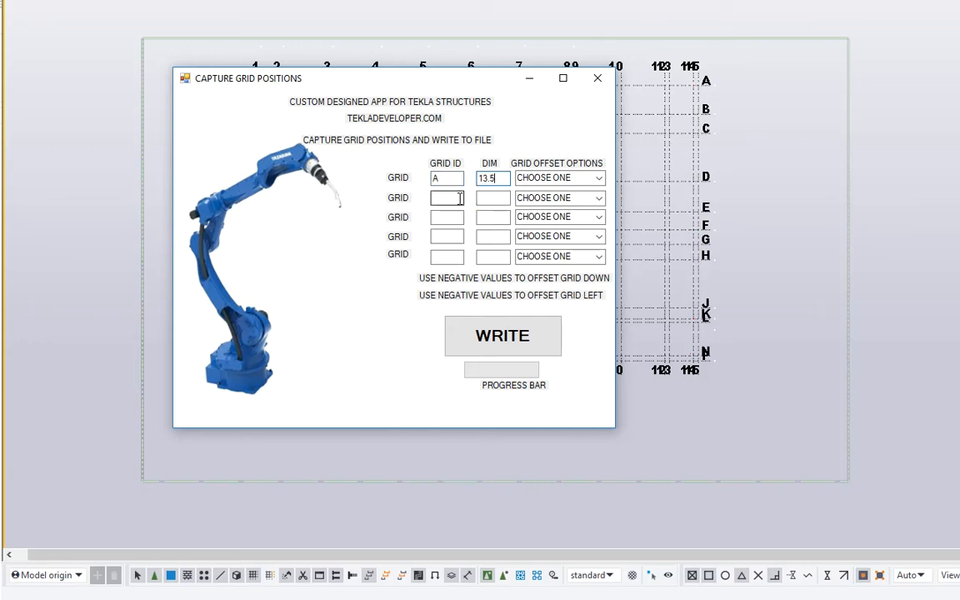
left_click(447, 196)
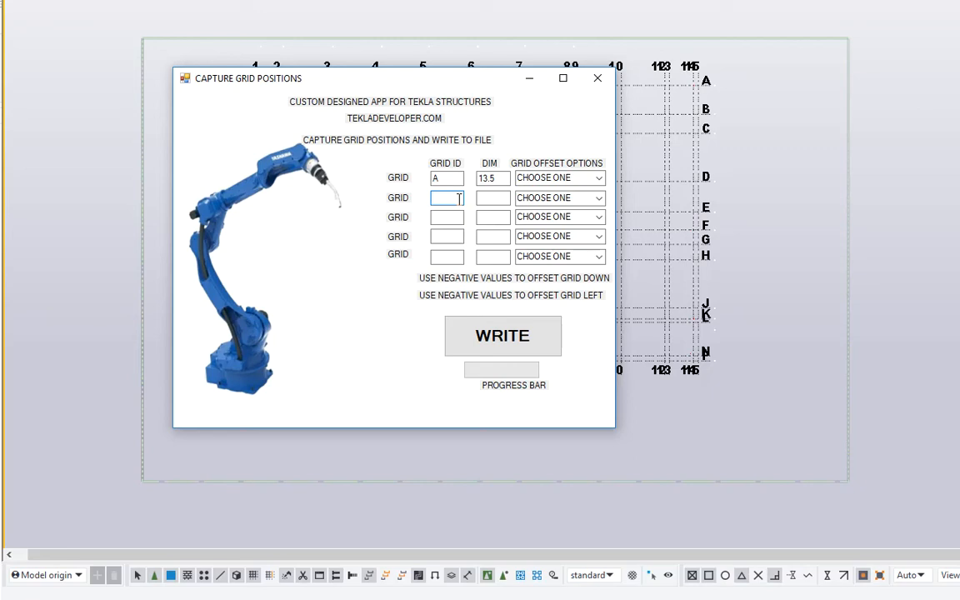
type("N")
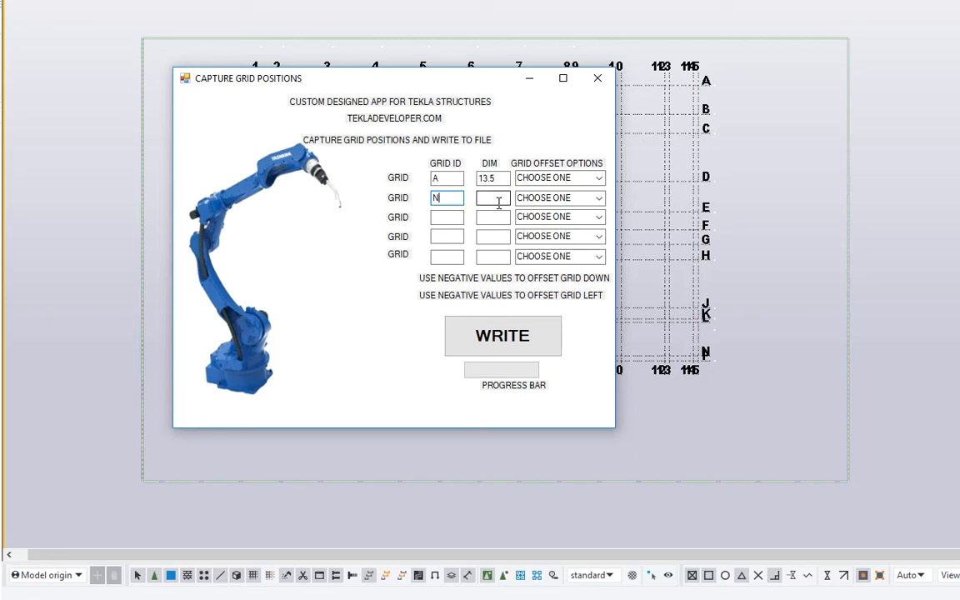
type("-13.5")
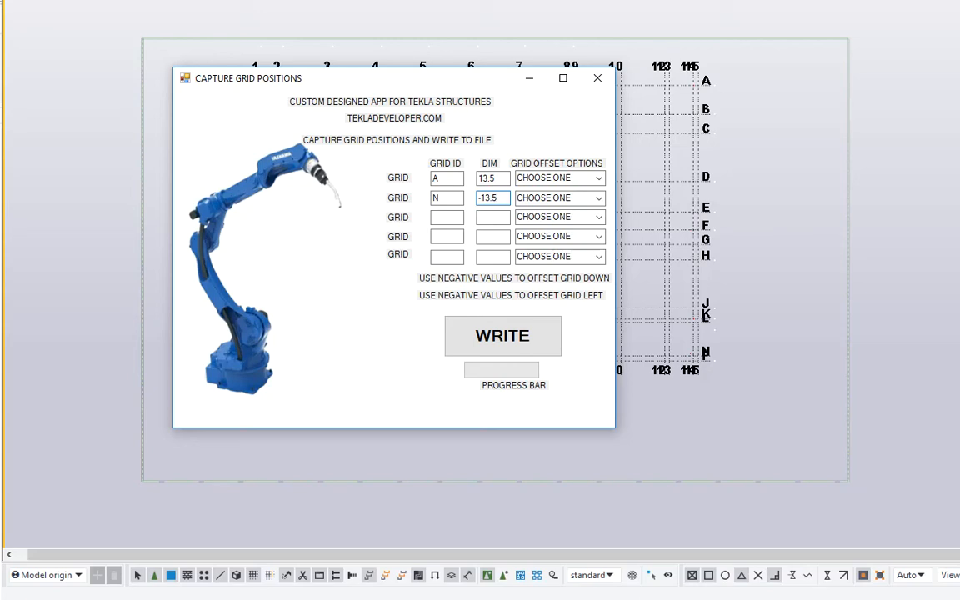
left_click(491, 197)
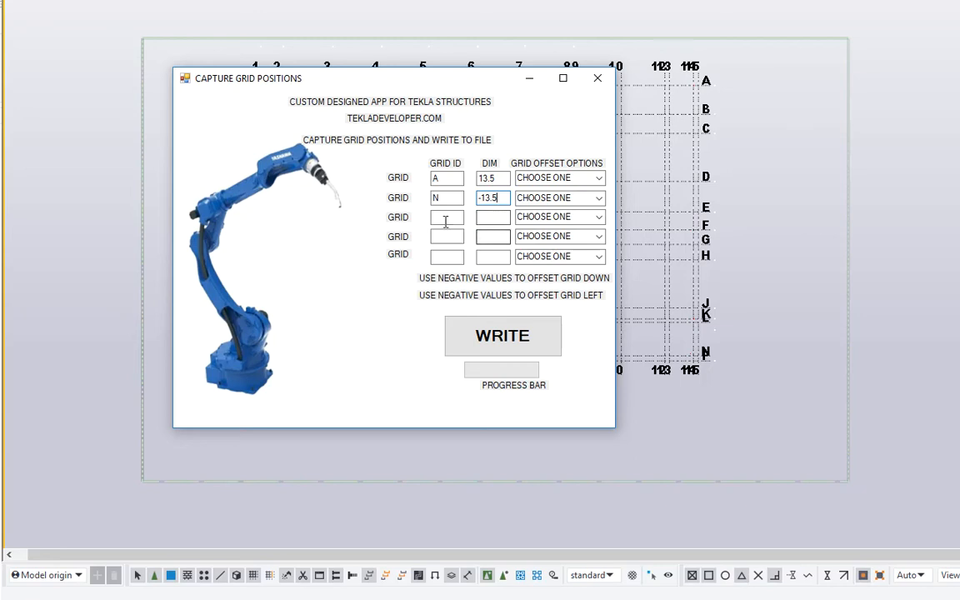
left_click(446, 217)
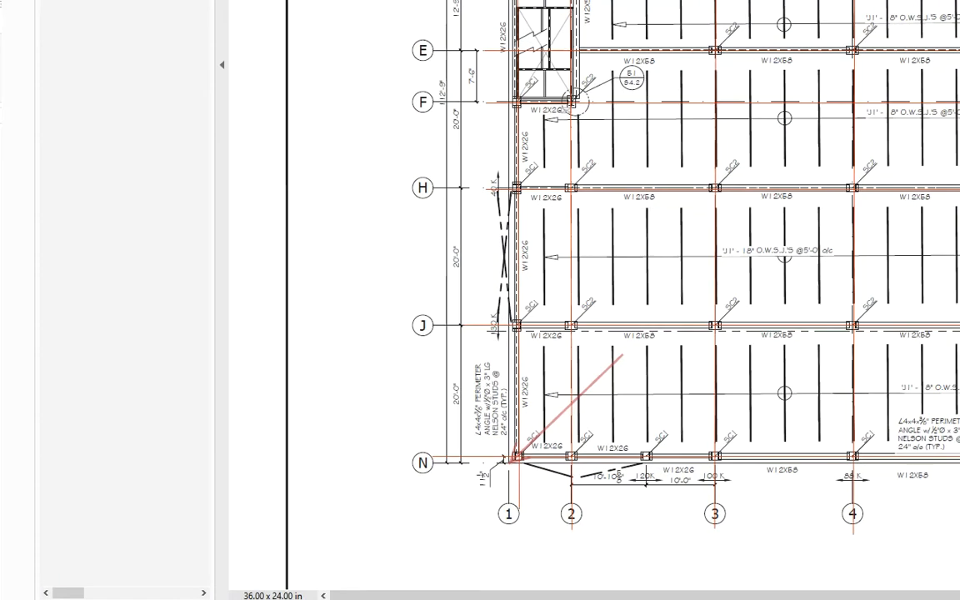
scroll("down", 3)
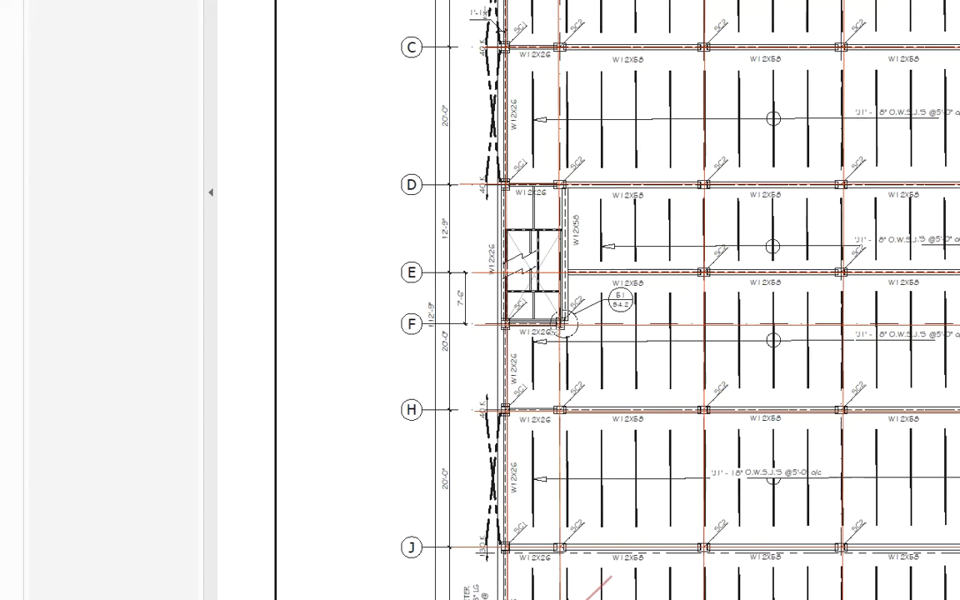
scroll("down", 3)
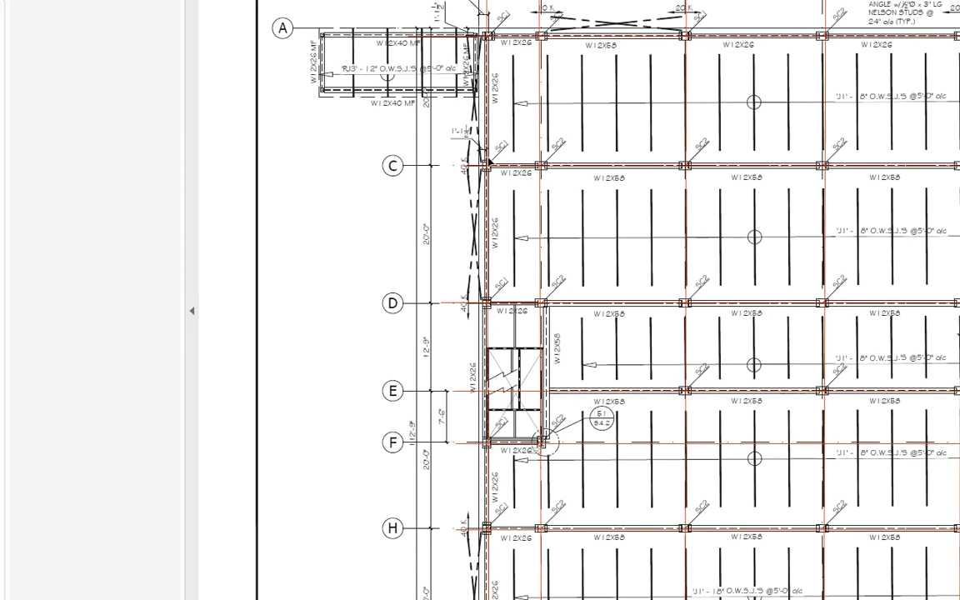
mouse_move(490, 164)
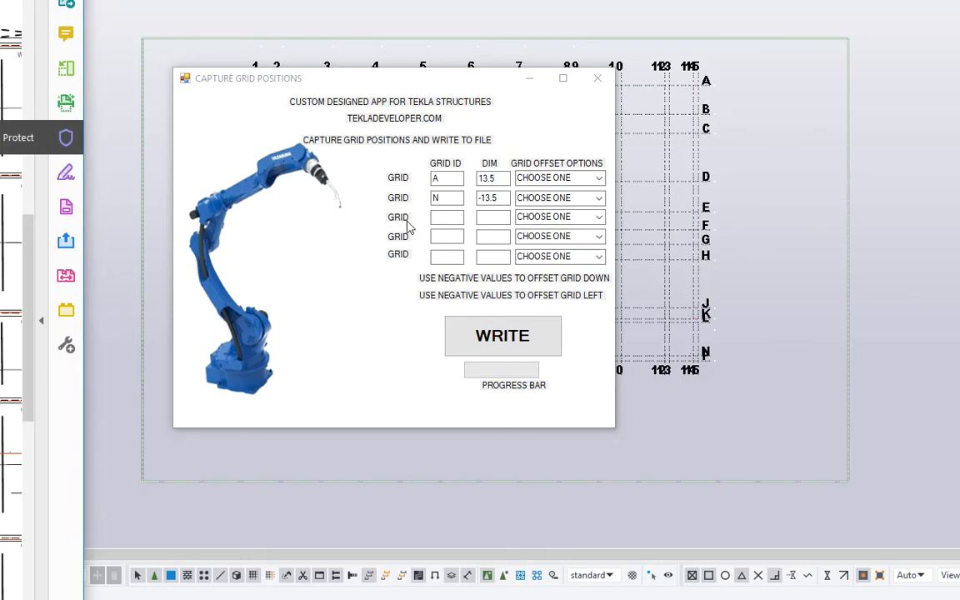
- Add grid 1 with offset 13.5 and set the grid offset unit to inch
type("1")
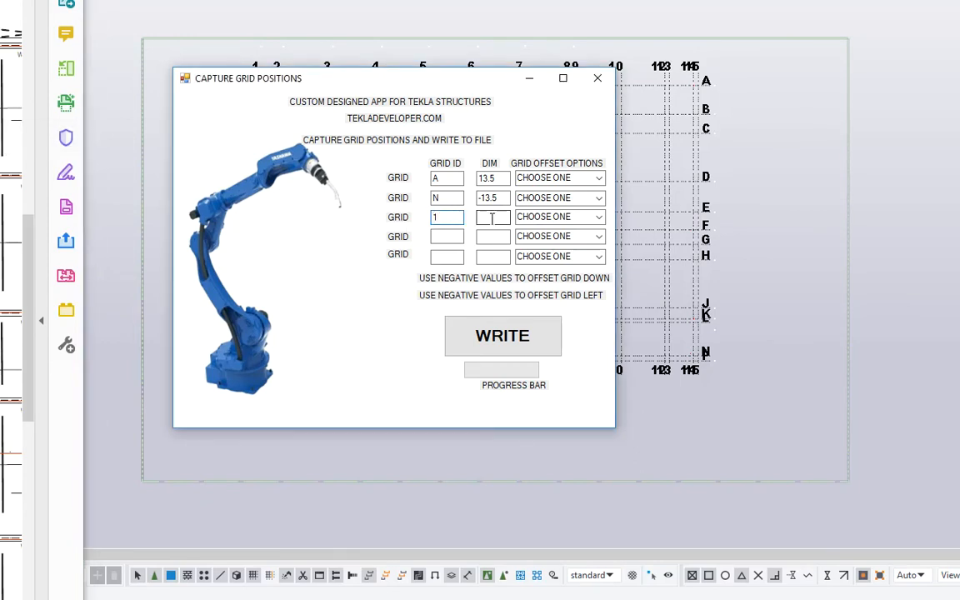
type("13.5")
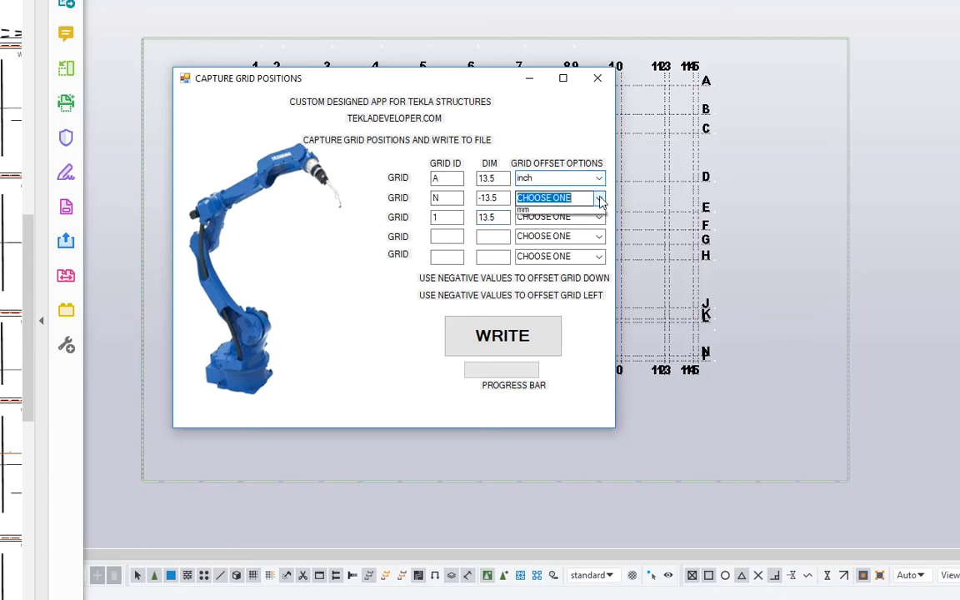
left_click(543, 209)
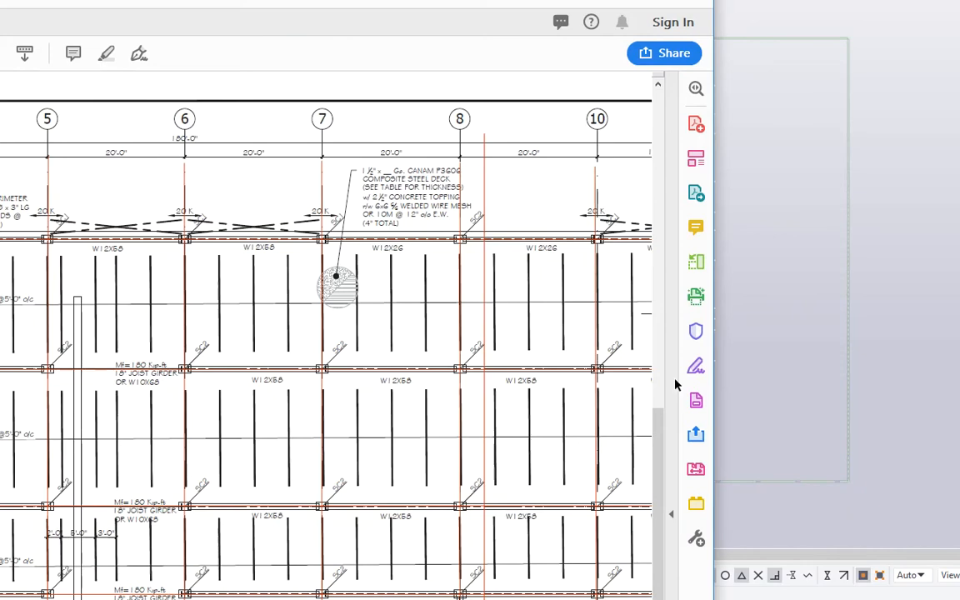
mouse_move(775, 309)
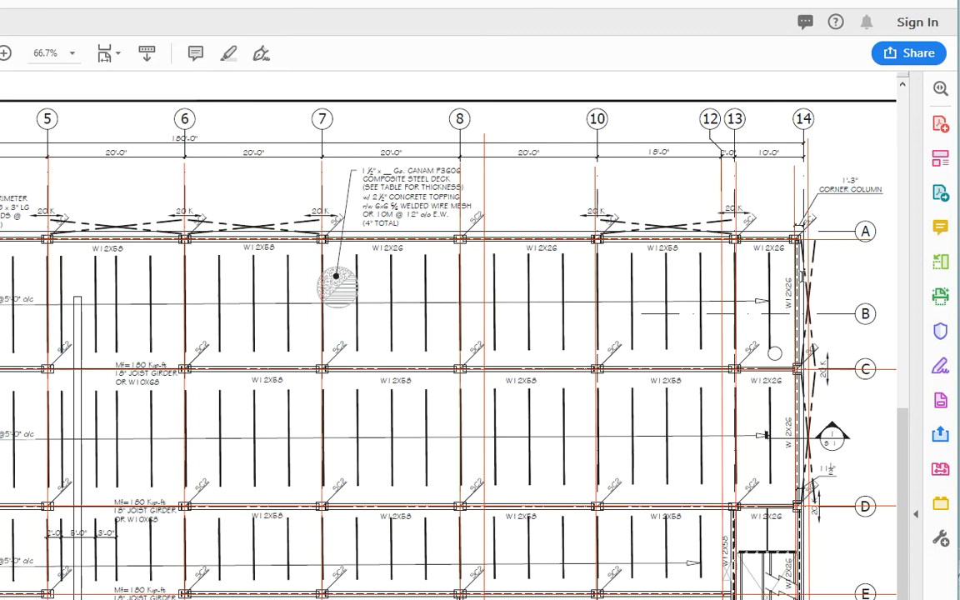
mouse_move(837, 475)
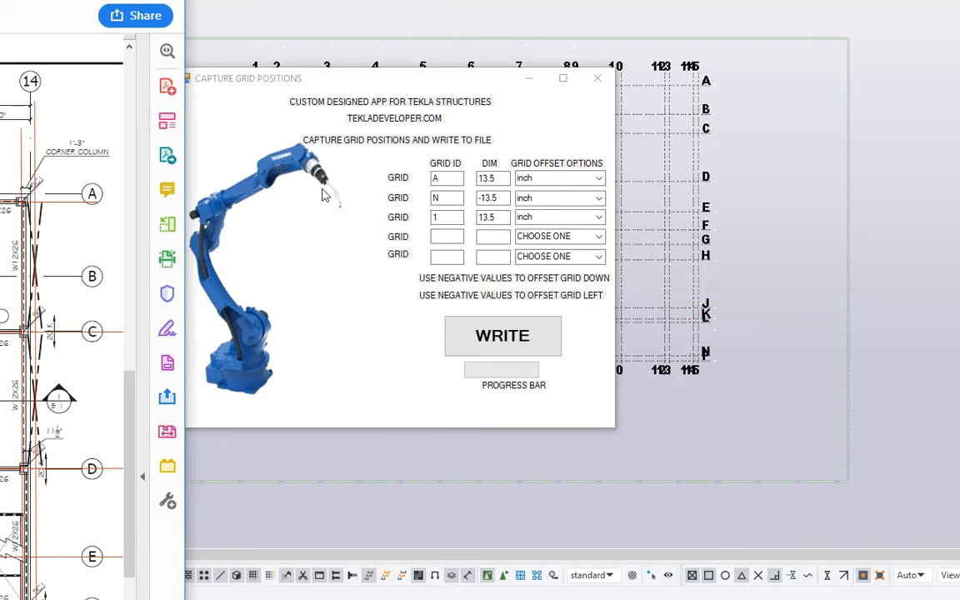
- Add grid 14 at -11.5 and grid 15 at -10, each offset measured in inches
type("14")
left_click(494, 237)
type("-11.5")
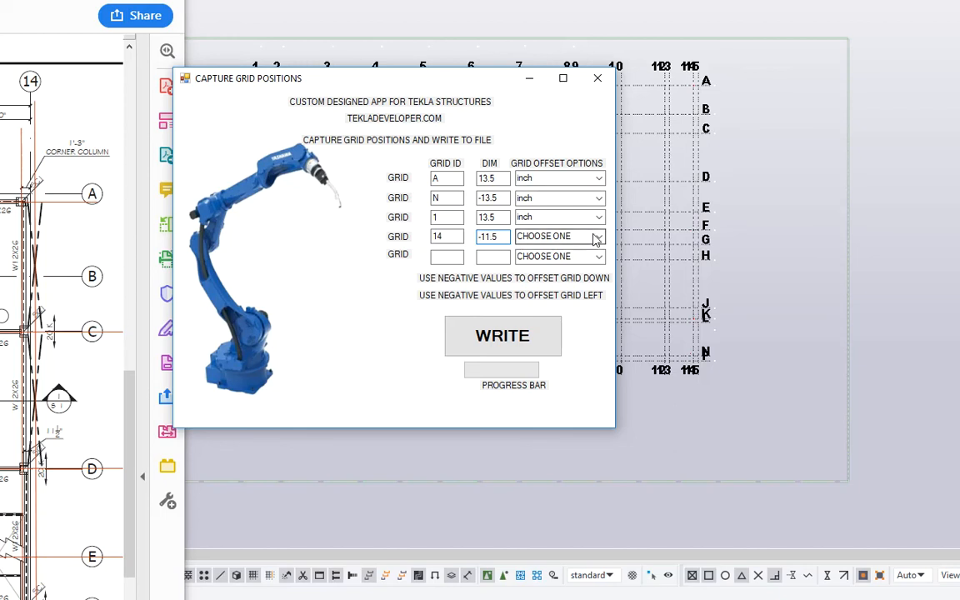
left_click(598, 256)
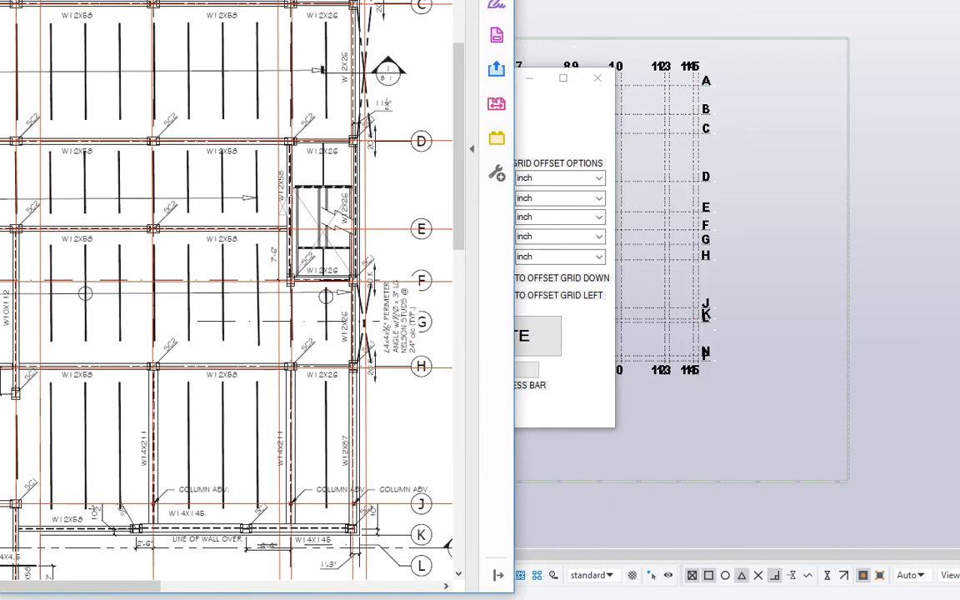
scroll("down", 3)
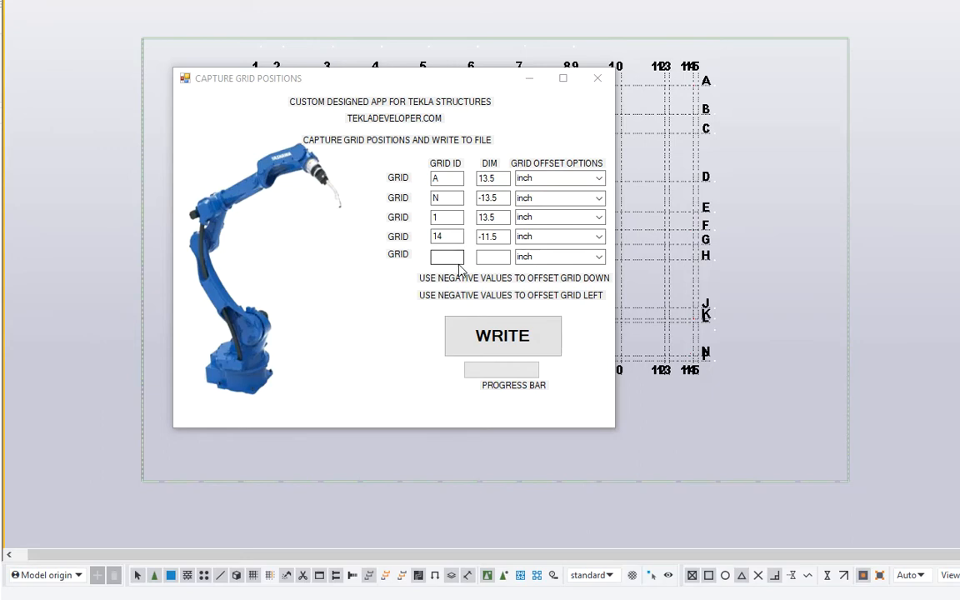
type("15")
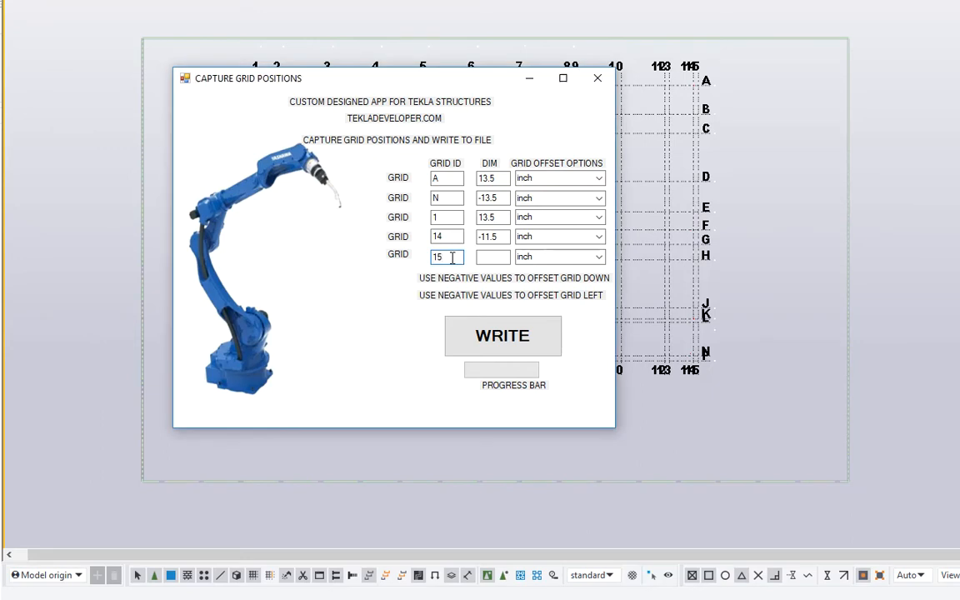
type("-10")
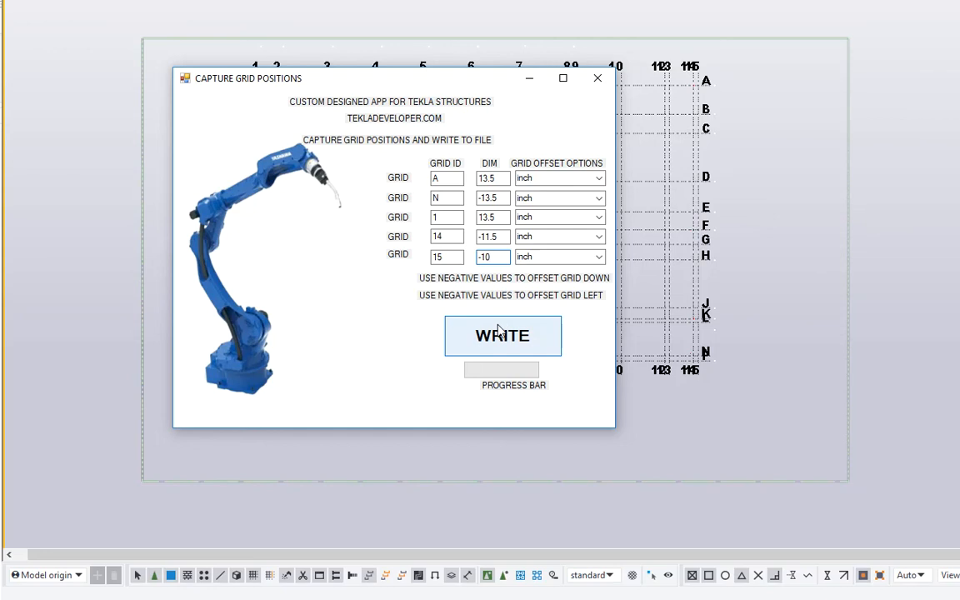
- Write the five captured grid offsets out, producing GRIDC.txt
left_click(504, 335)
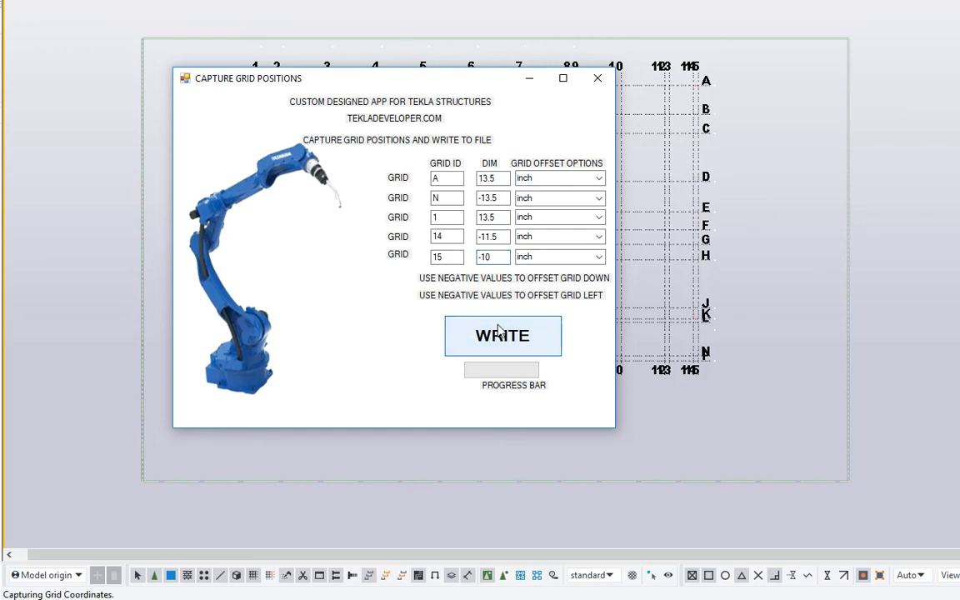
left_click(502, 335)
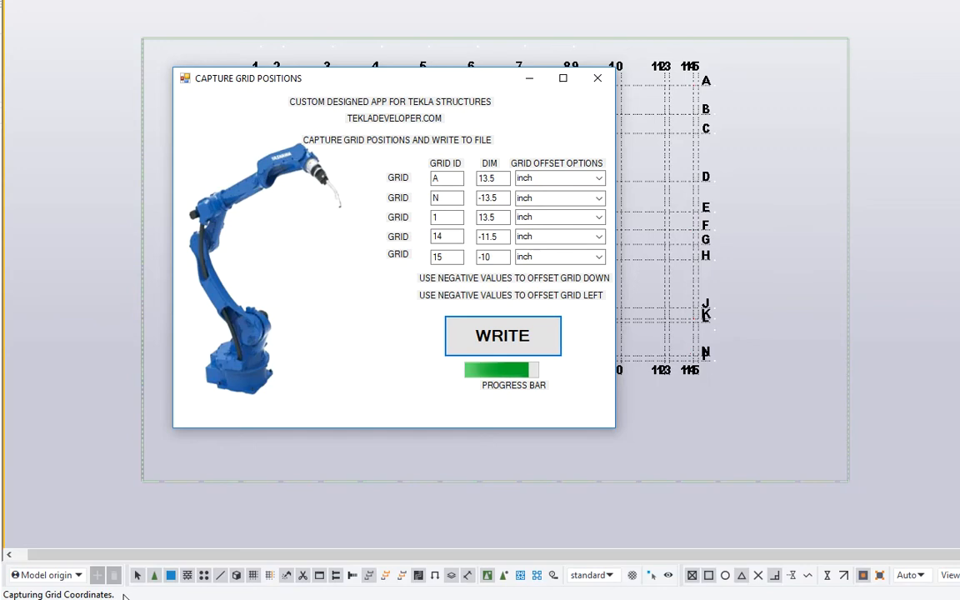
left_click(502, 337)
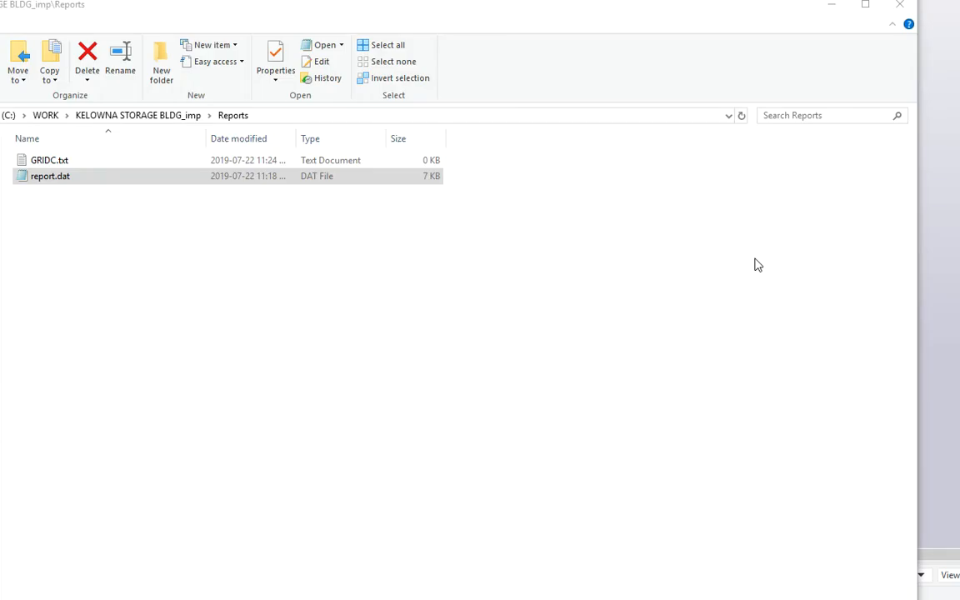
- Select GRIDC.txt in the Reports folder beside report.dat
left_click(50, 160)
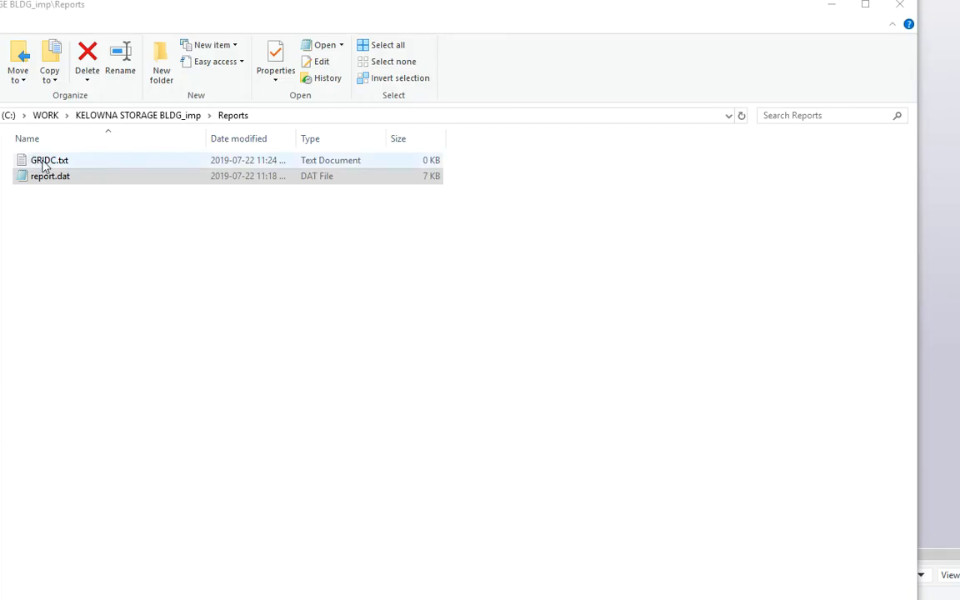